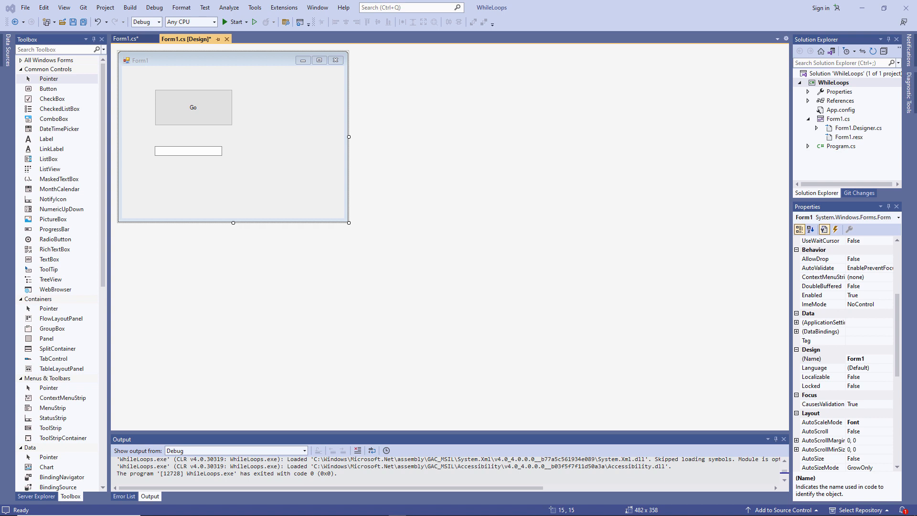
pyautogui.moveTo(195, 139)
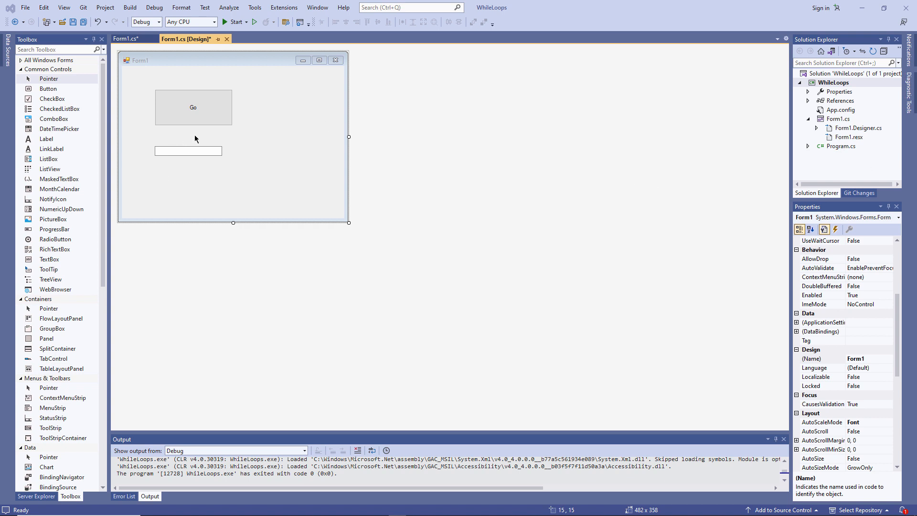
# Step: Write a for (int i = 0; i < 5; i++) loop showing "hello from the for loop" + i, then MessageBox.Show("all done")
pyautogui.click(188, 151)
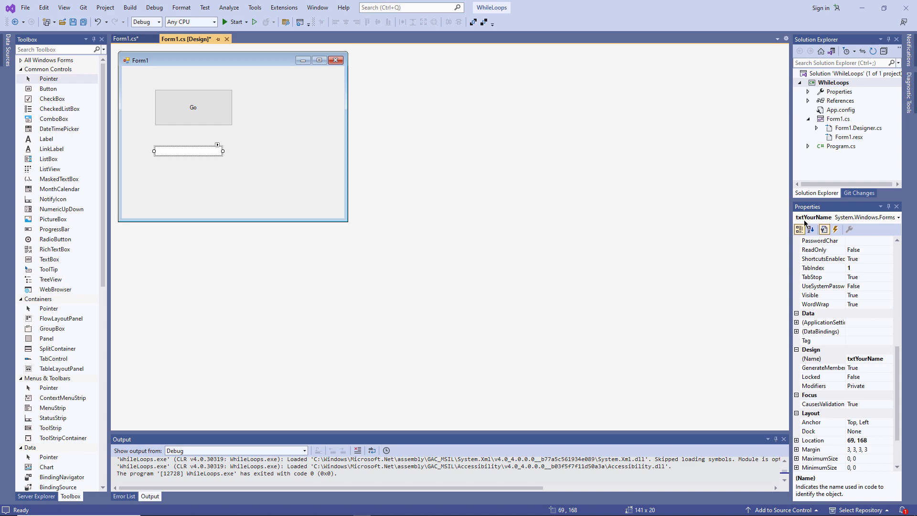
pyautogui.click(193, 107)
pyautogui.write('for (int i = 0;')
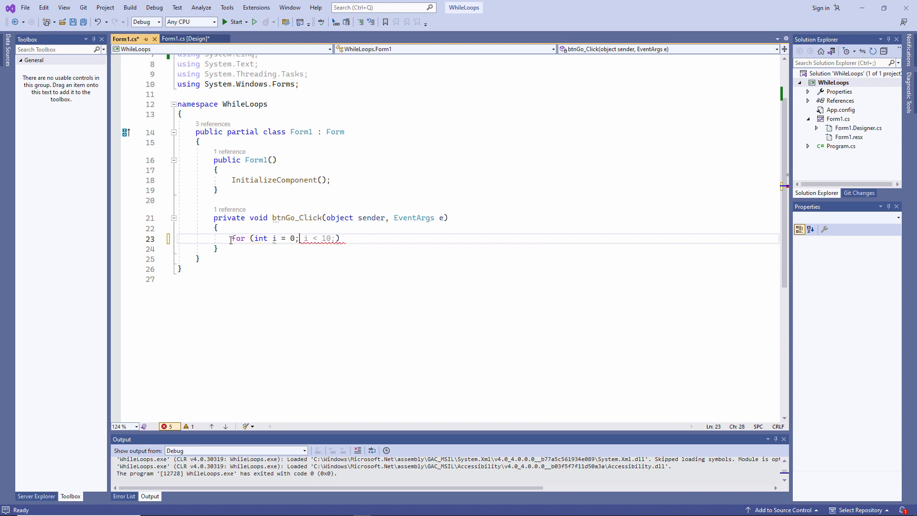
pyautogui.write('i<5; i++) {')
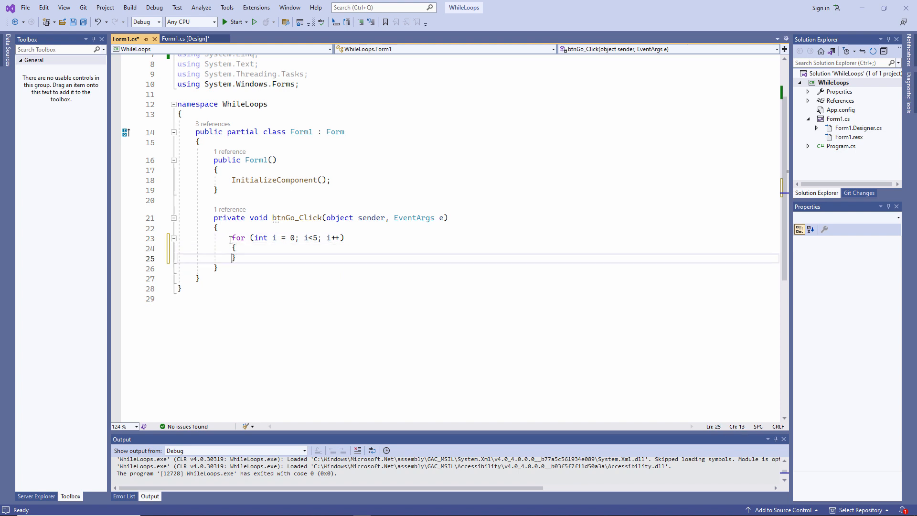
pyautogui.write('MessageBox.show("Hello ")')
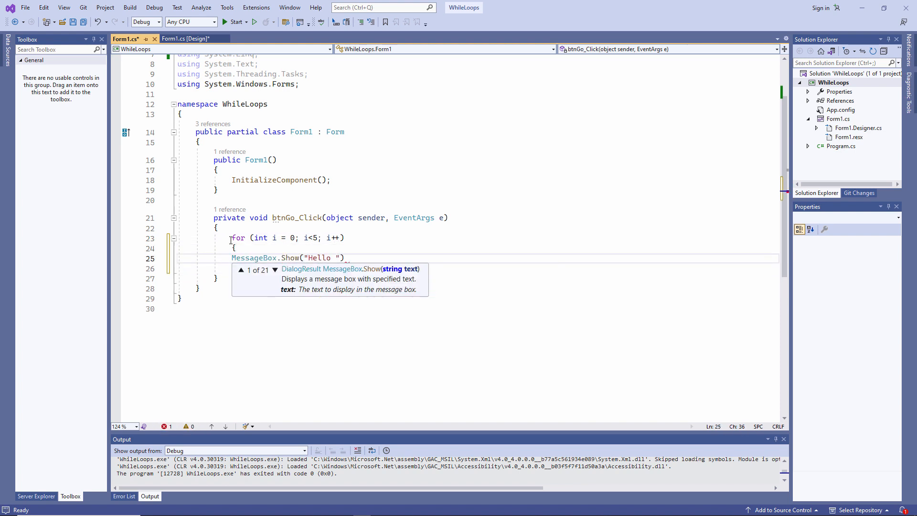
pyautogui.write('from the for loop')
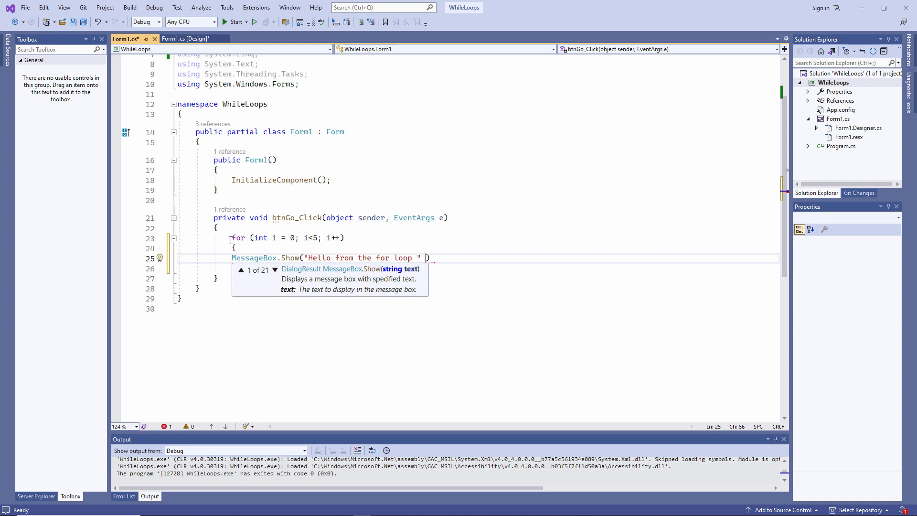
pyautogui.write('+ i);')
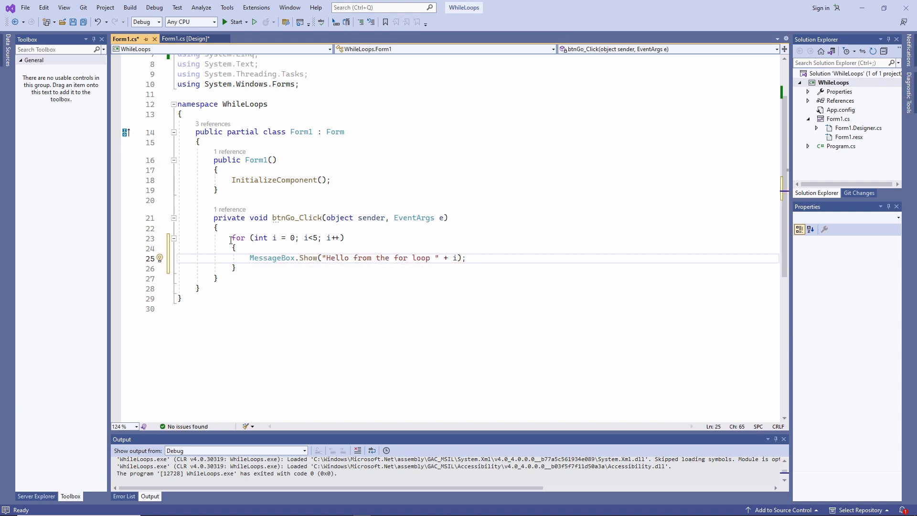
pyautogui.write('MessageBox.show("all done");')
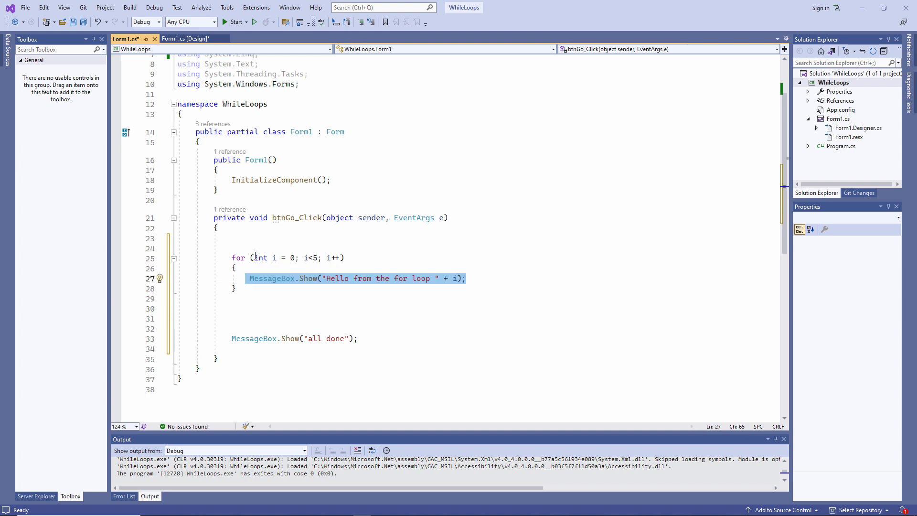
# Step: Review the loop header: the i = 0 declaration, the i < 5 limit and the i++ increment
pyautogui.doubleClick(275, 257)
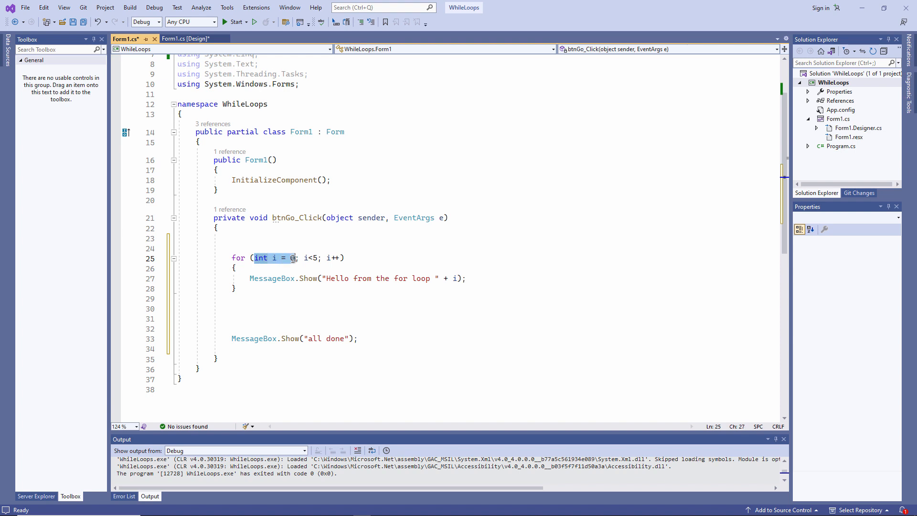
pyautogui.click(293, 258)
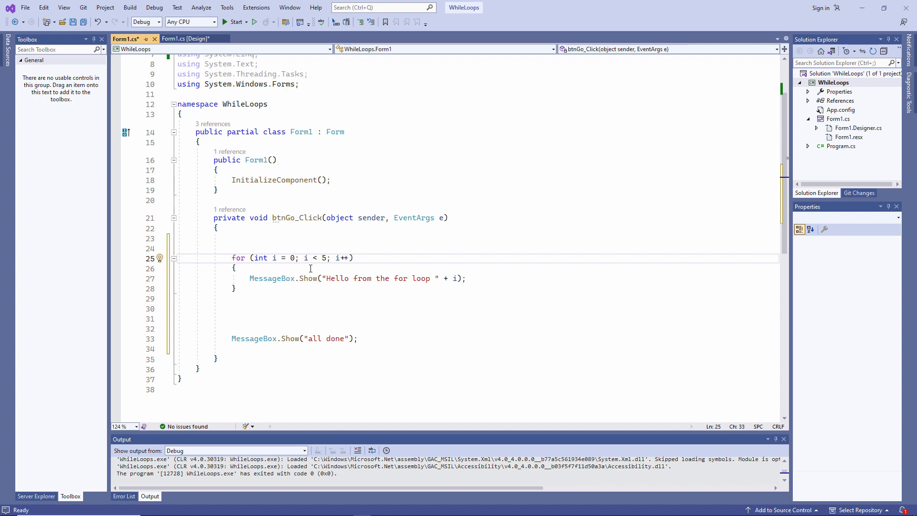
pyautogui.click(335, 257)
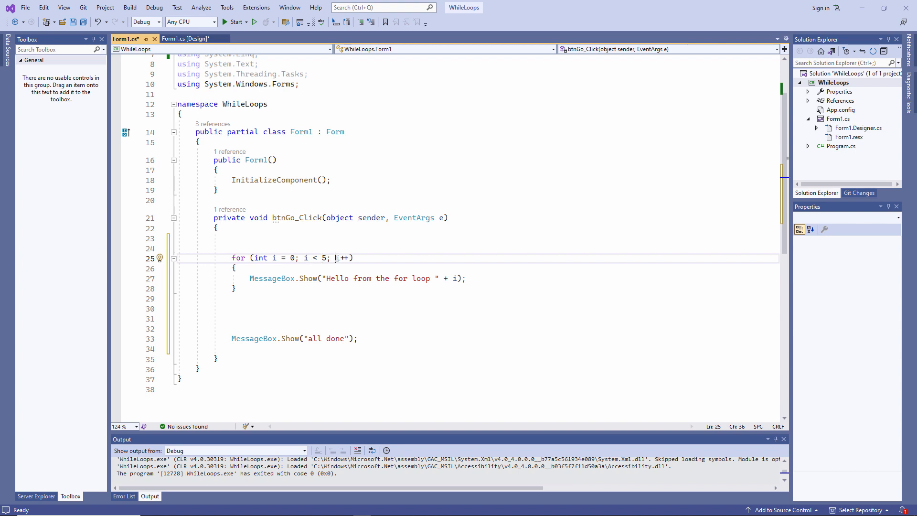
pyautogui.doubleClick(341, 257)
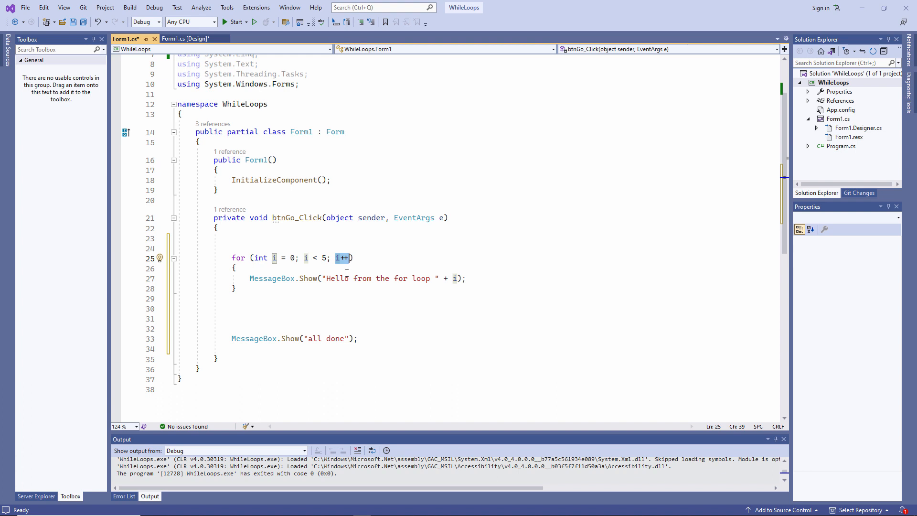
pyautogui.moveTo(336, 278)
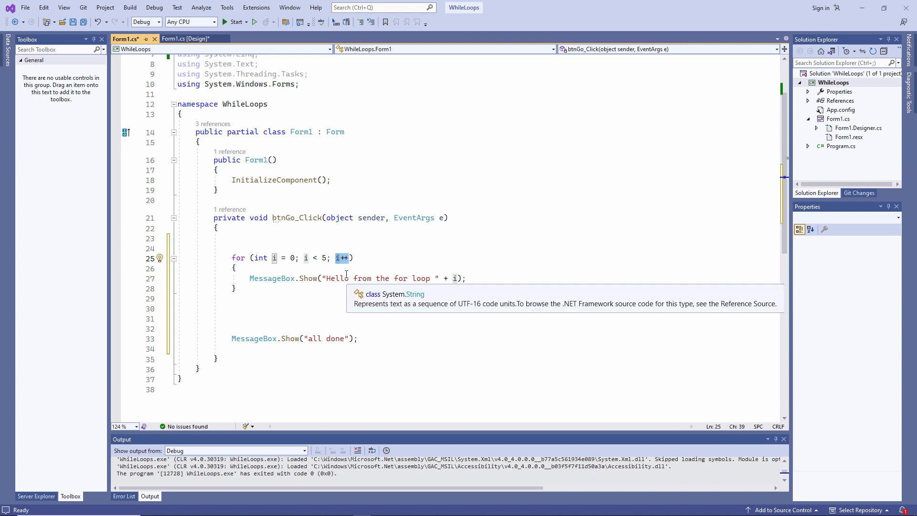
pyautogui.click(327, 299)
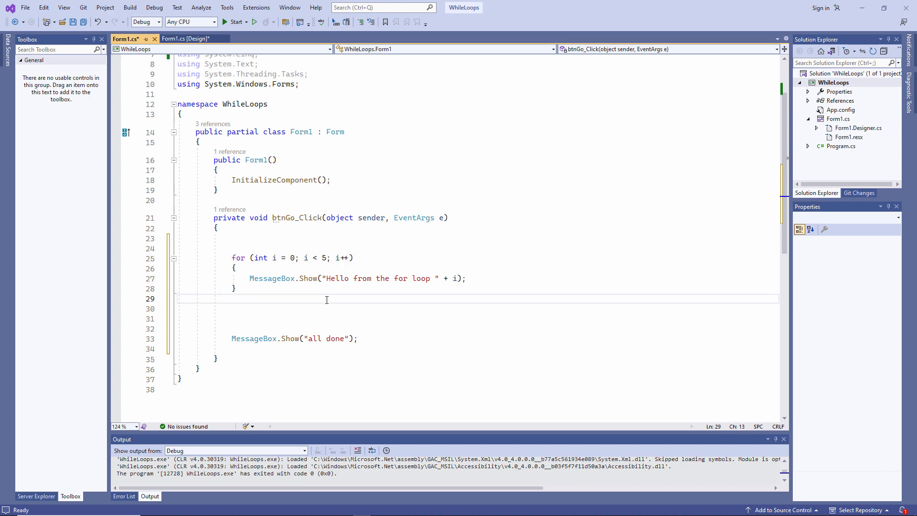
# Step: Run the form, trigger Go to see the loop messages, then stop debugging
pyautogui.click(235, 22)
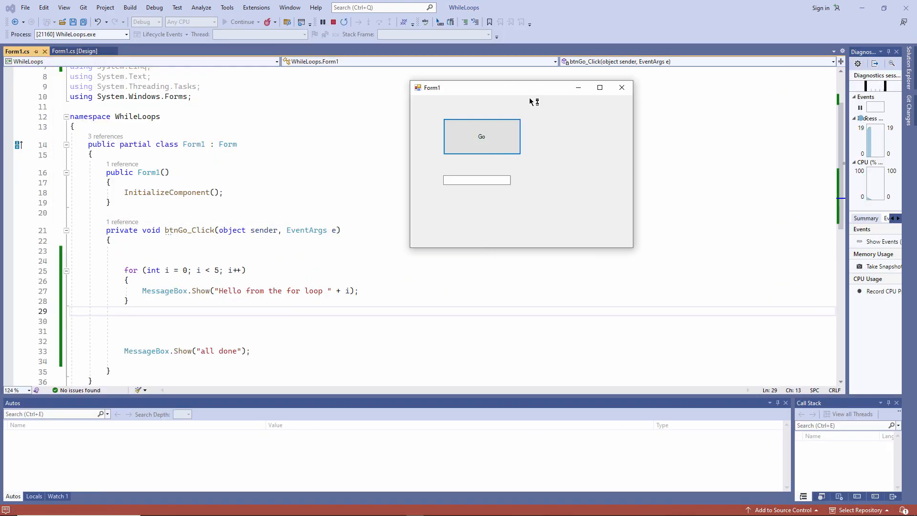
pyautogui.click(482, 136)
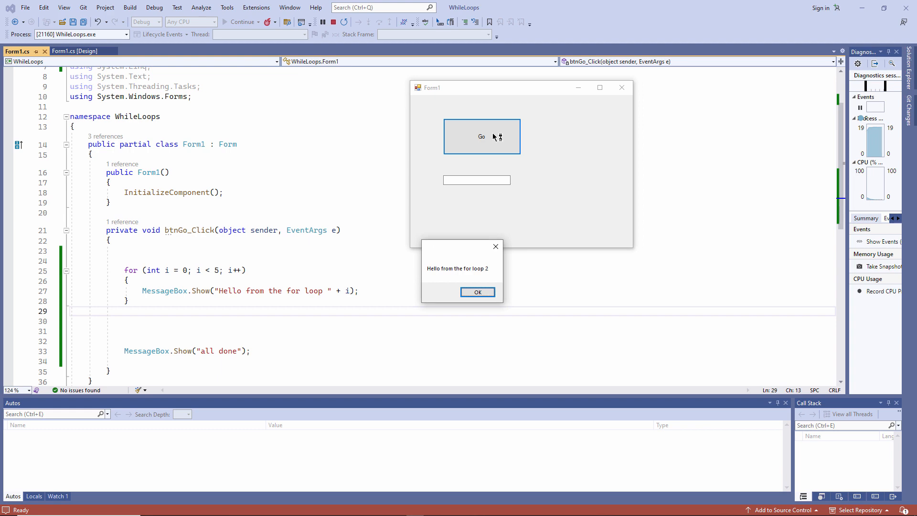
pyautogui.click(478, 293)
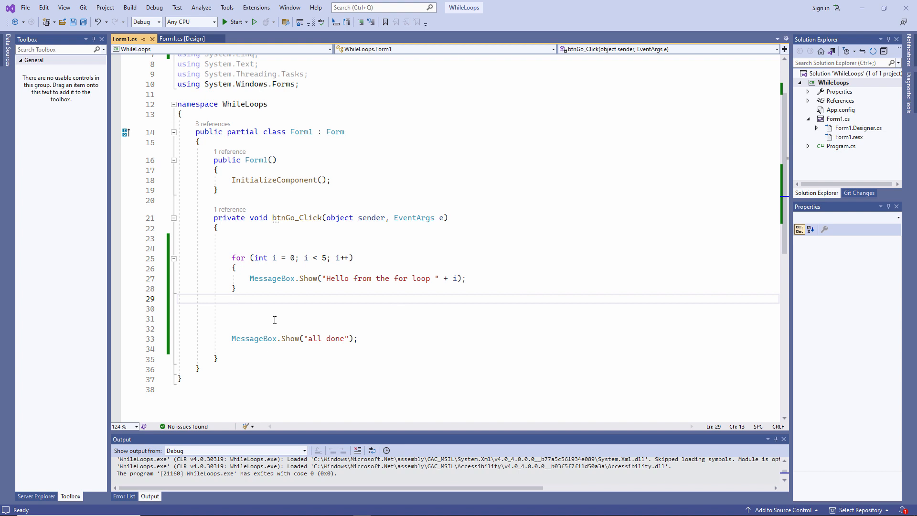
pyautogui.doubleClick(323, 257)
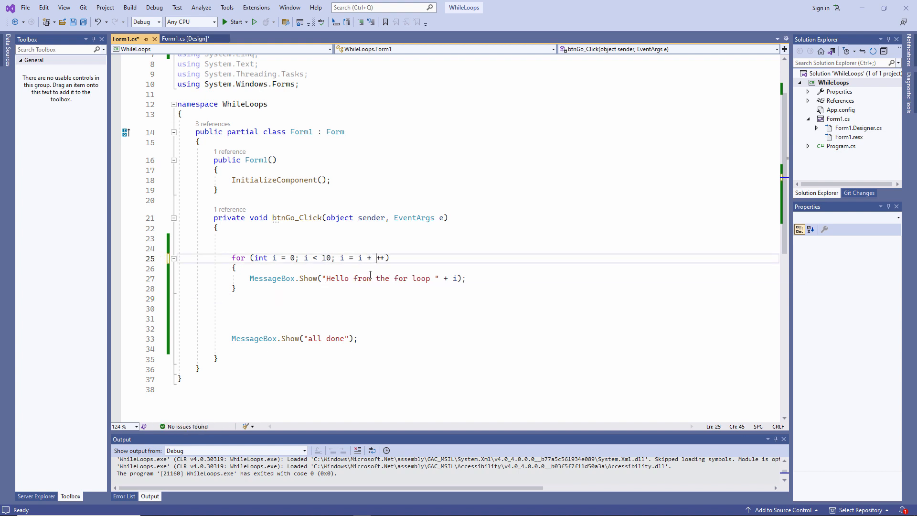
pyautogui.click(235, 22)
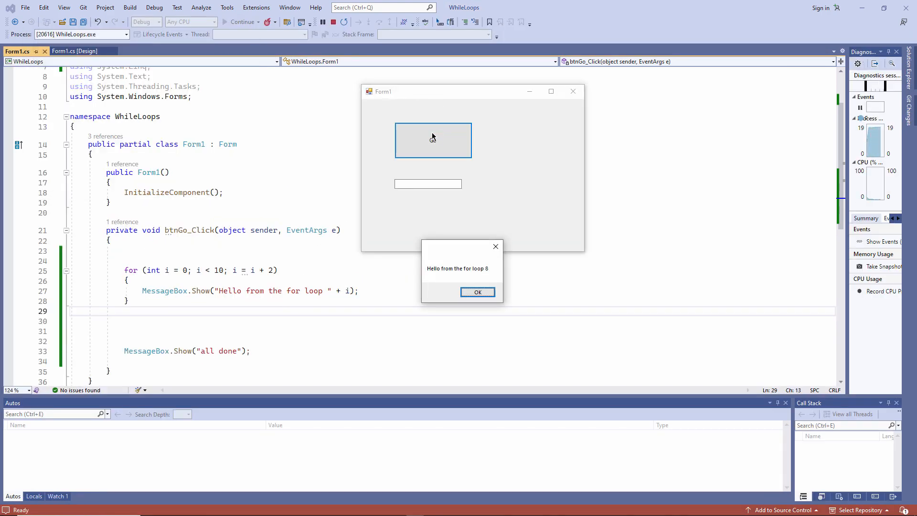
pyautogui.click(478, 292)
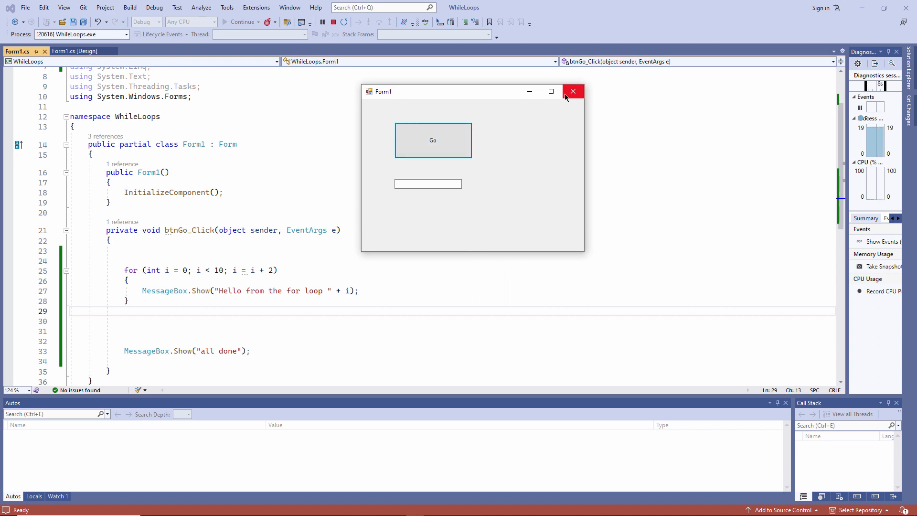
pyautogui.click(572, 91)
pyautogui.write('1')
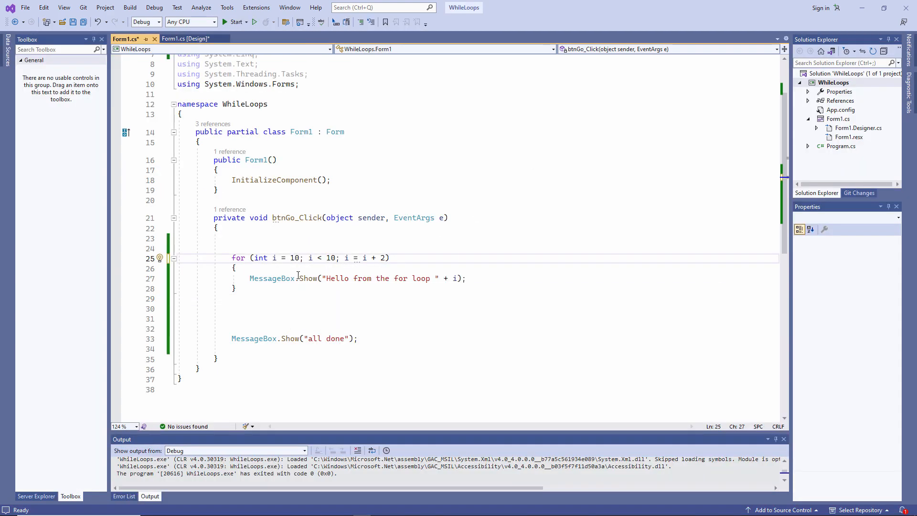
# Step: Change the loop to count from i = 10 while i > -1 with i--, and test the countdown and all done messages
pyautogui.write('> -')
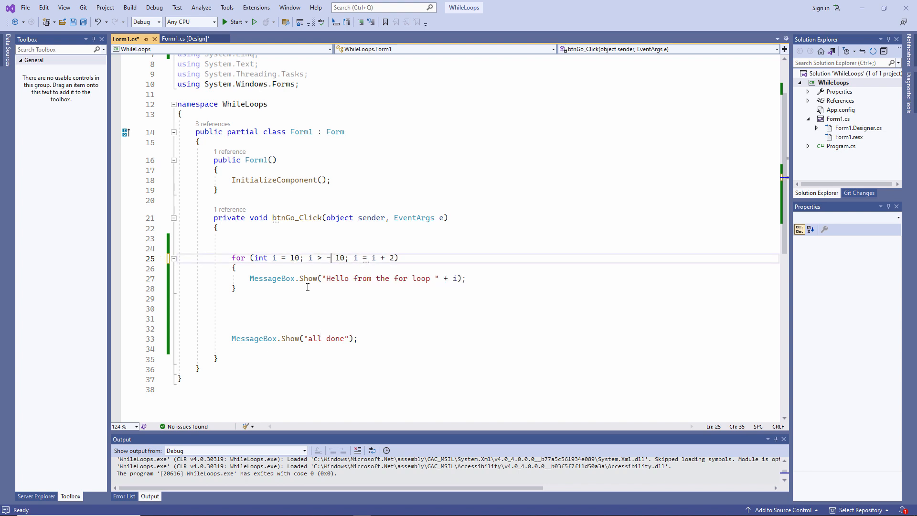
pyautogui.write('-1; i)')
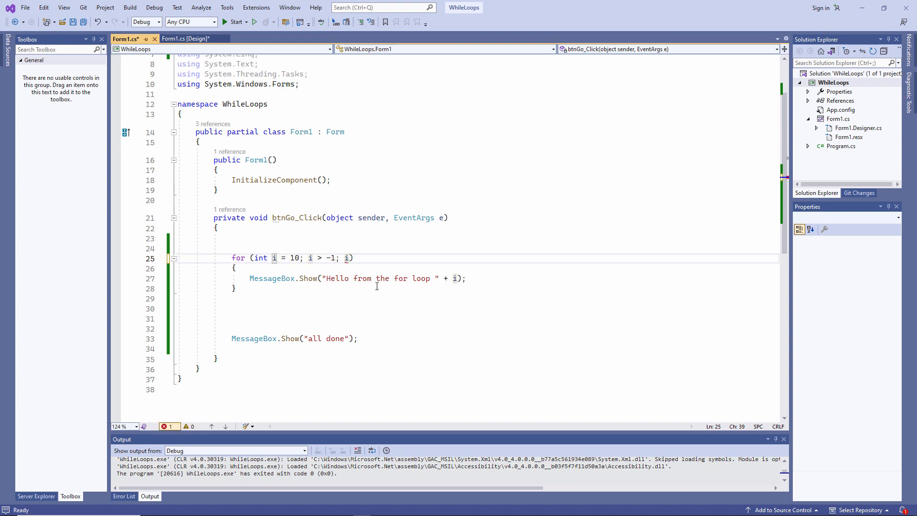
pyautogui.click(234, 22)
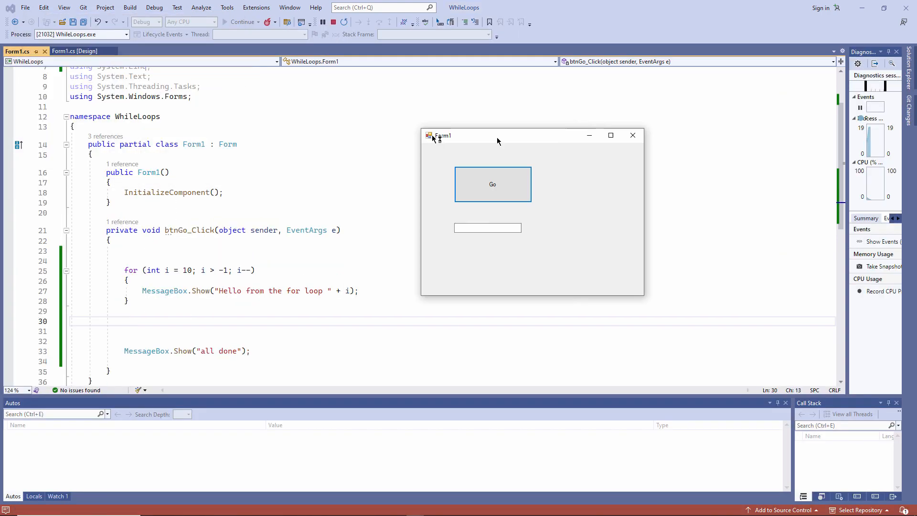
pyautogui.click(493, 184)
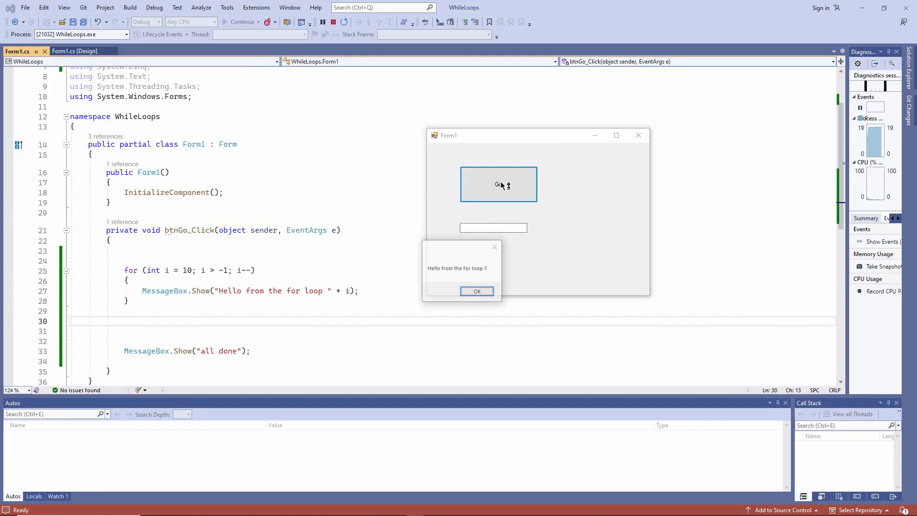
pyautogui.click(476, 291)
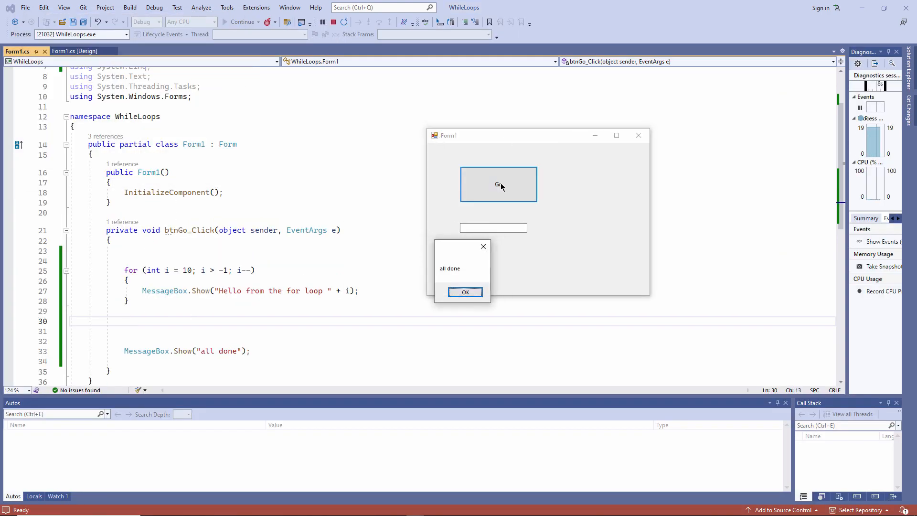
pyautogui.click(465, 293)
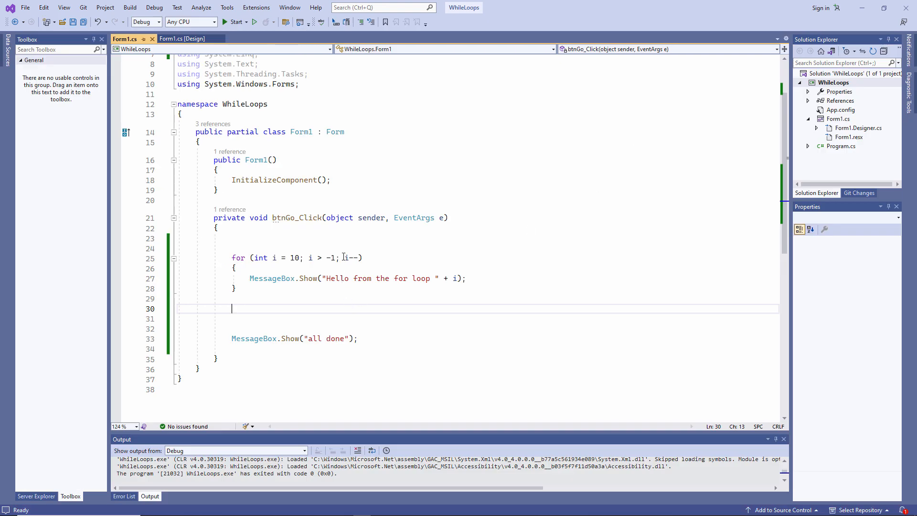
# Step: Comment out the countdown loop, declare string yourname = txtYourName.Text and string oneletter, and start for(int i = 0; i<5; i++)
pyautogui.doubleClick(351, 257)
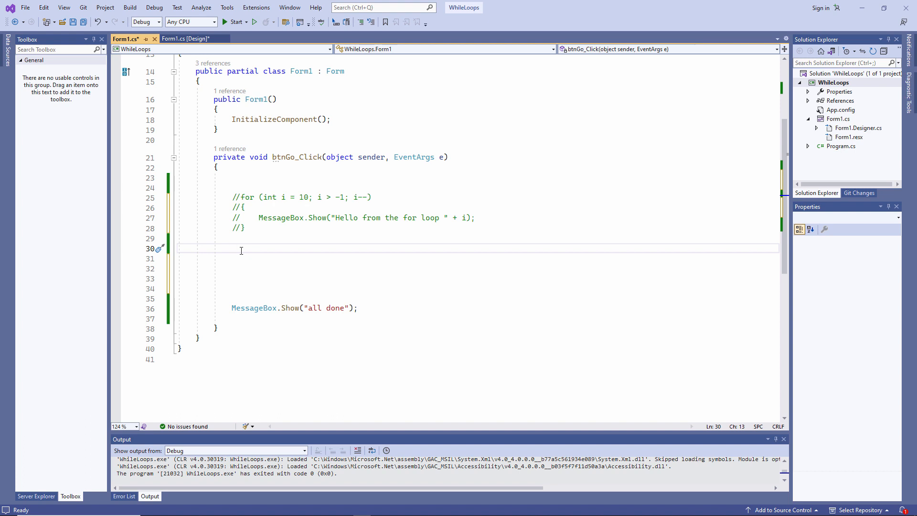
pyautogui.write('string yourname = txtYourName.Text;')
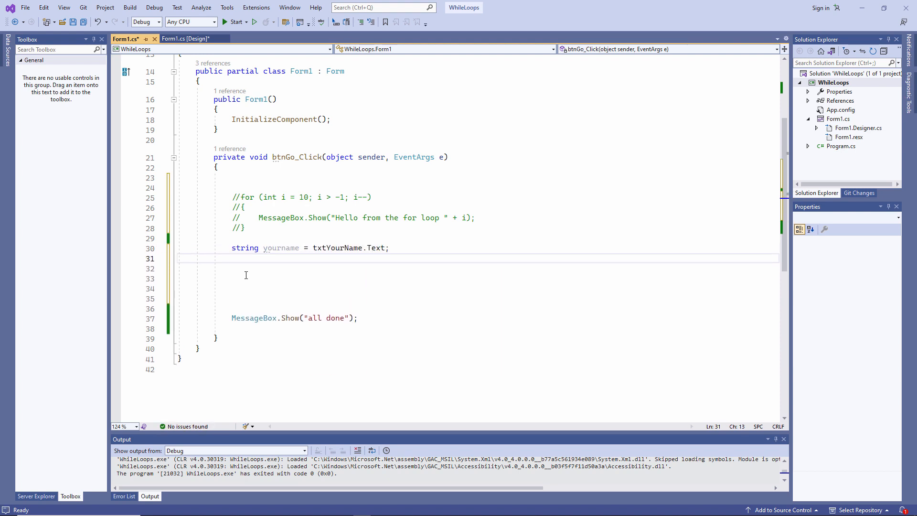
pyautogui.write('string onele')
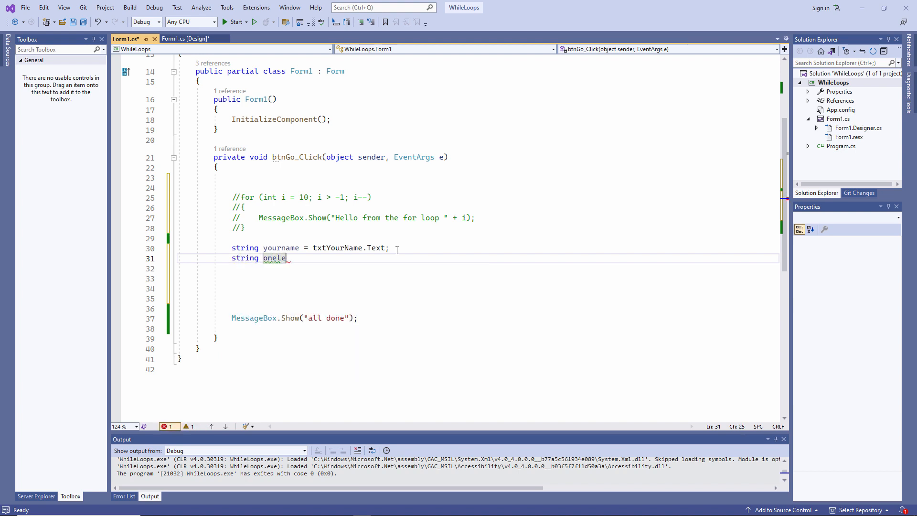
pyautogui.write('tter;')
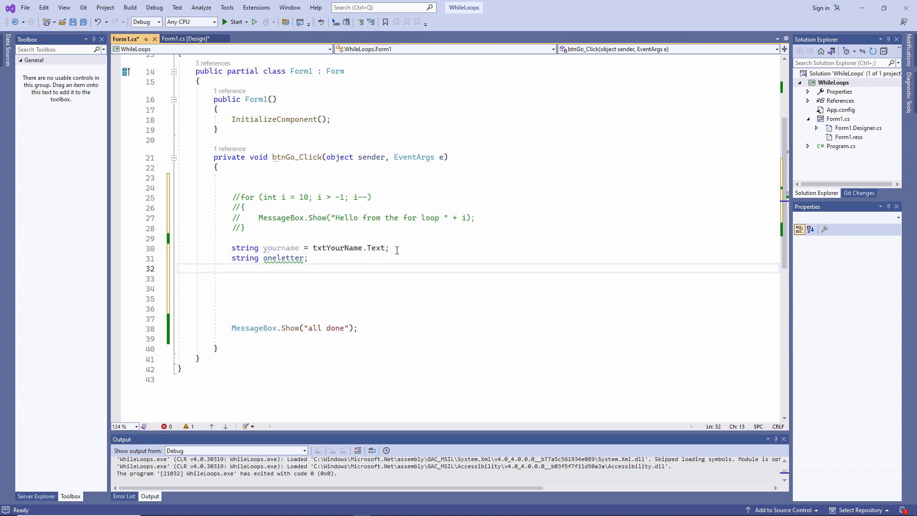
pyautogui.write('for(int i = 0;)')
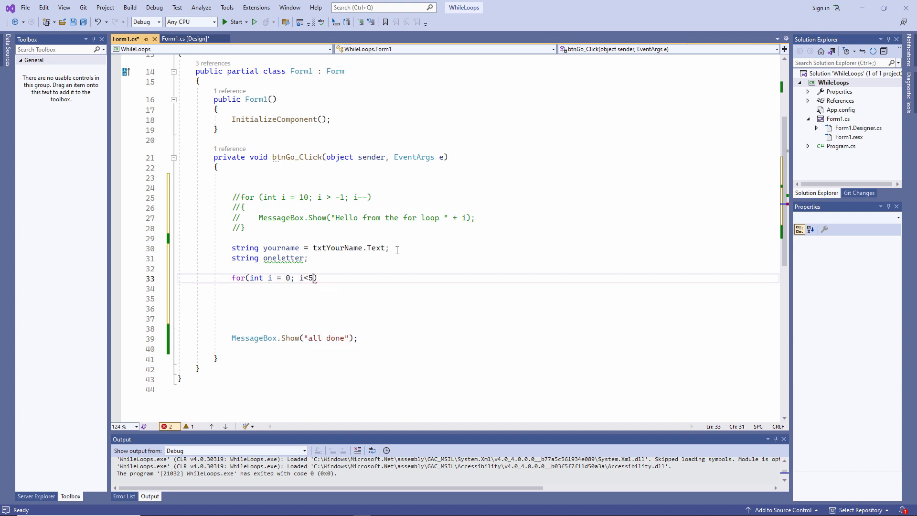
pyautogui.write('; i++)')
pyautogui.click(478, 288)
pyautogui.write('{')
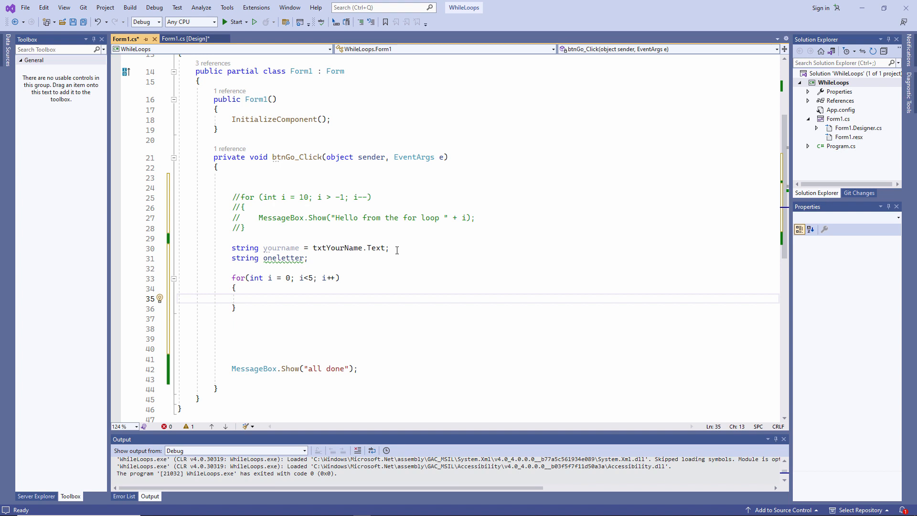
# Step: Inside the loop set oneletter = yourname.Substring(i, 1) and call MessageBox.Show(oneletter)
pyautogui.write('oneletter = _y')
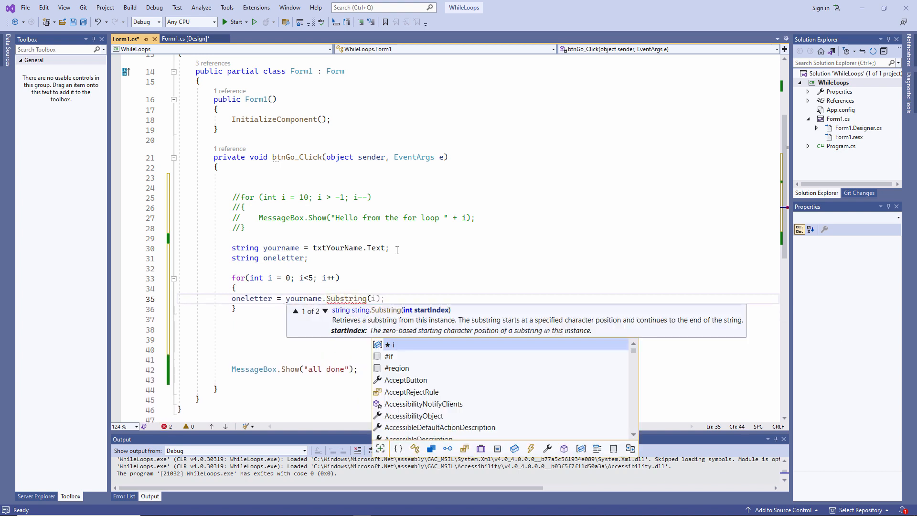
pyautogui.write('i')
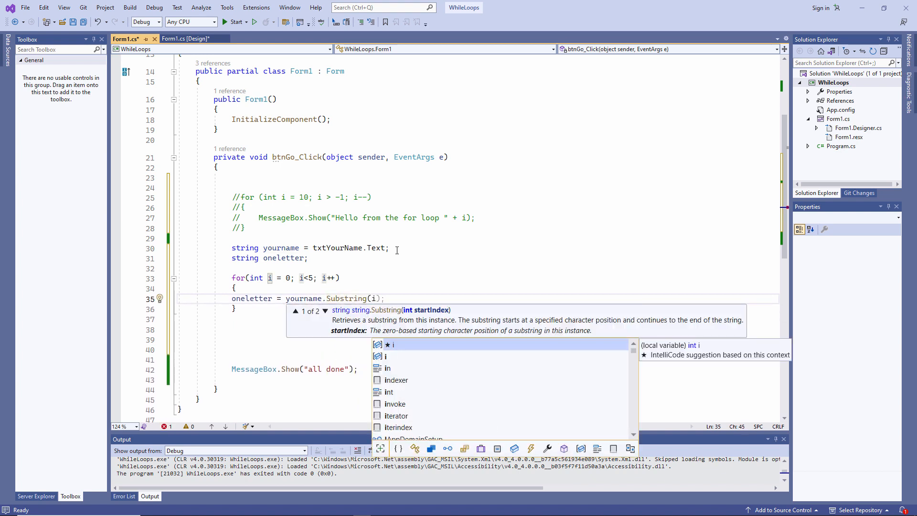
pyautogui.write(',1')
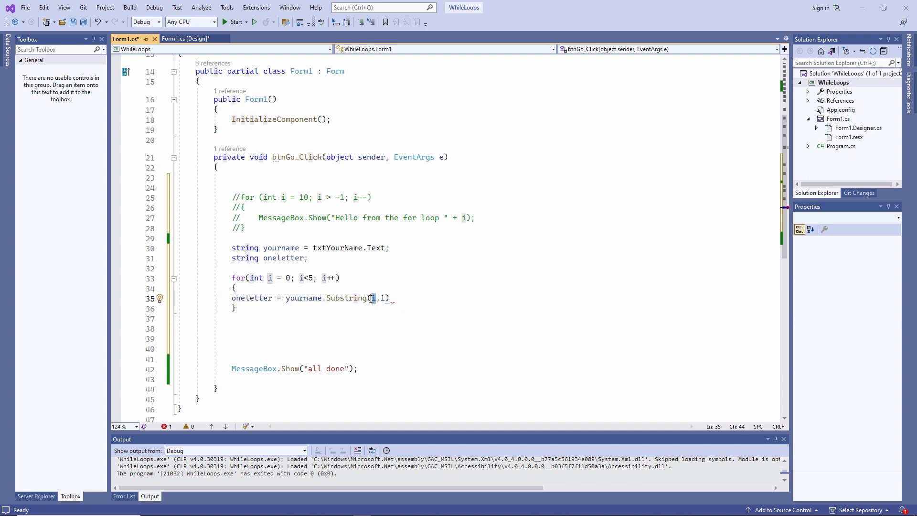
pyautogui.moveTo(390, 303)
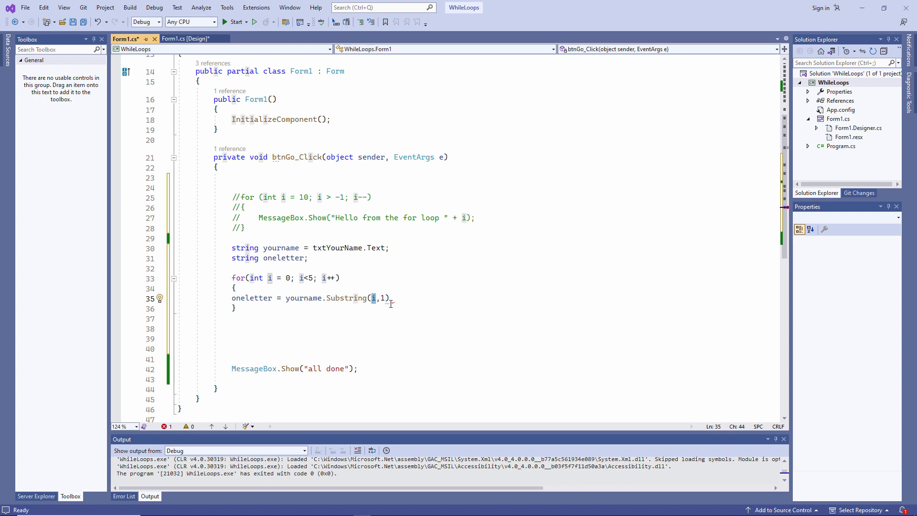
pyautogui.write('mess')
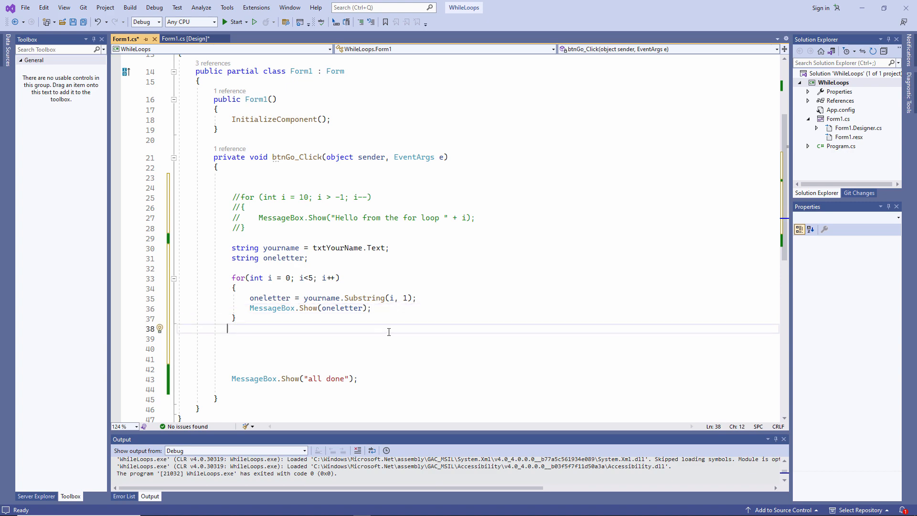
# Step: Run the form and click Go on "kevin" then "william", dismissing each single-letter message
pyautogui.click(235, 22)
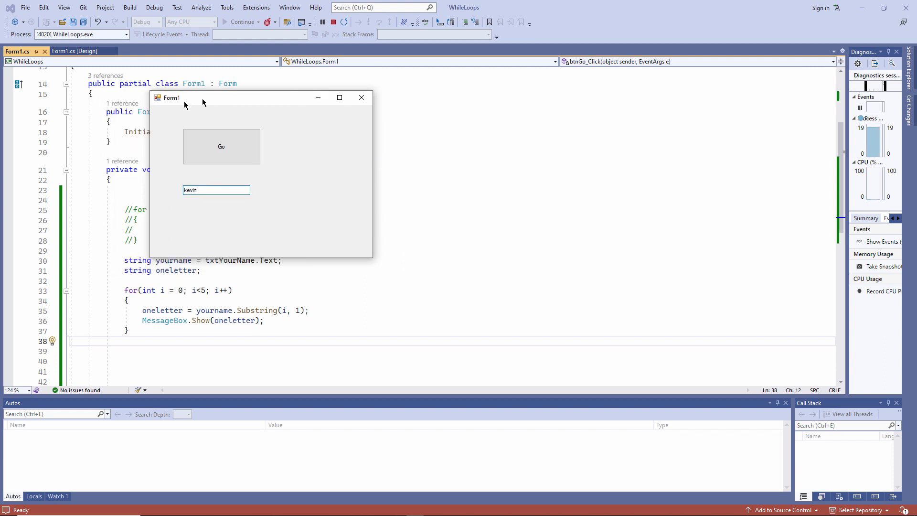
pyautogui.click(221, 146)
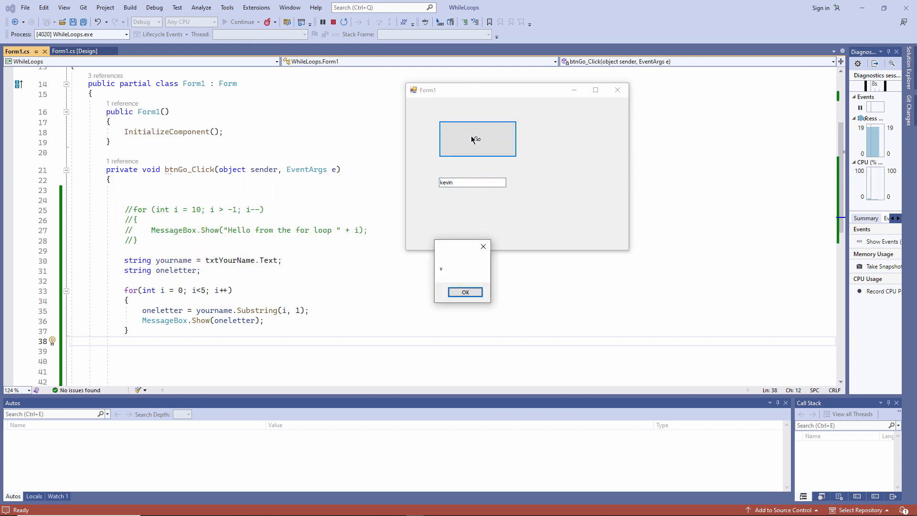
pyautogui.click(465, 293)
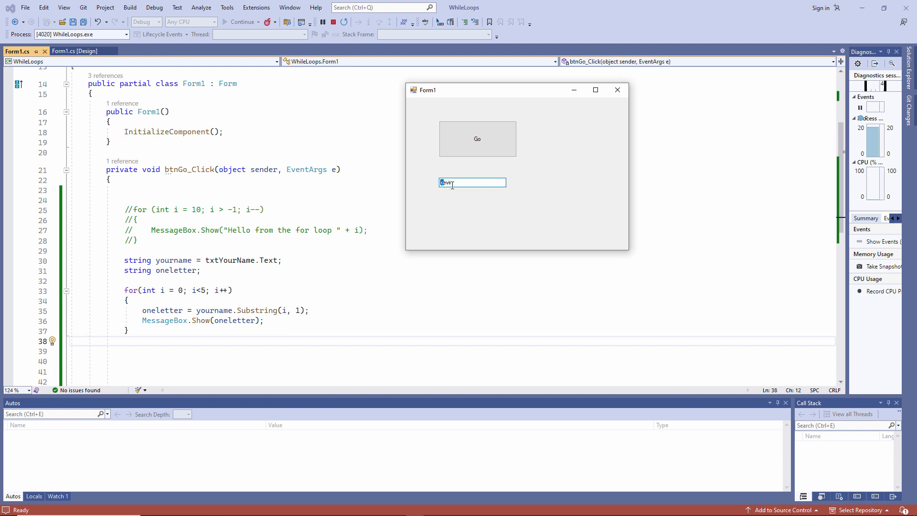
pyautogui.write('kevin')
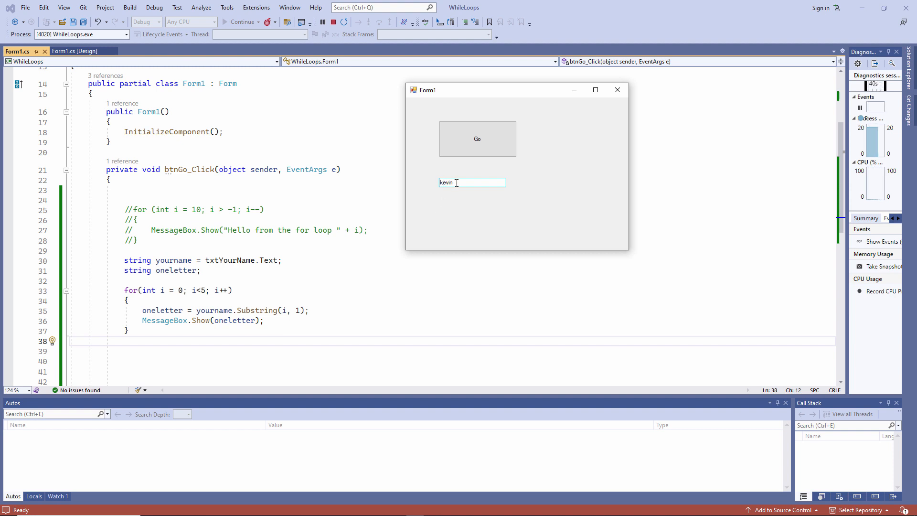
pyautogui.write('wi')
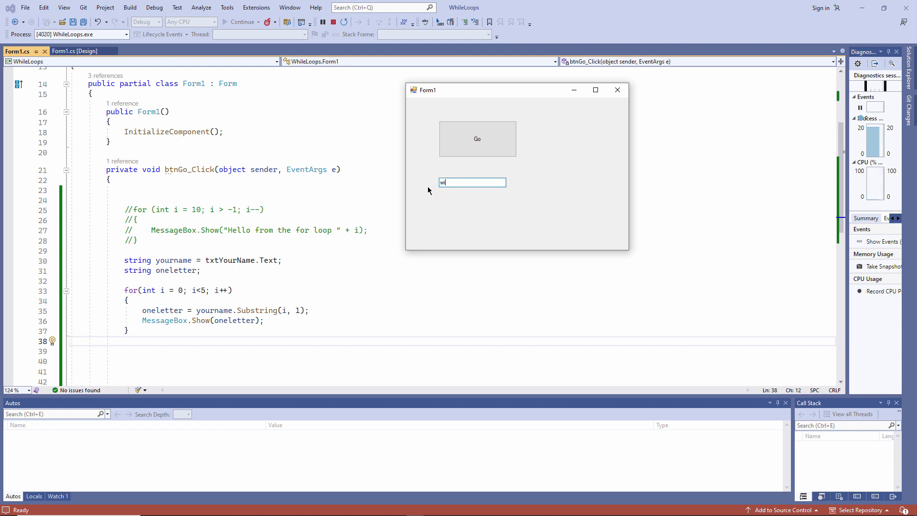
pyautogui.click(477, 138)
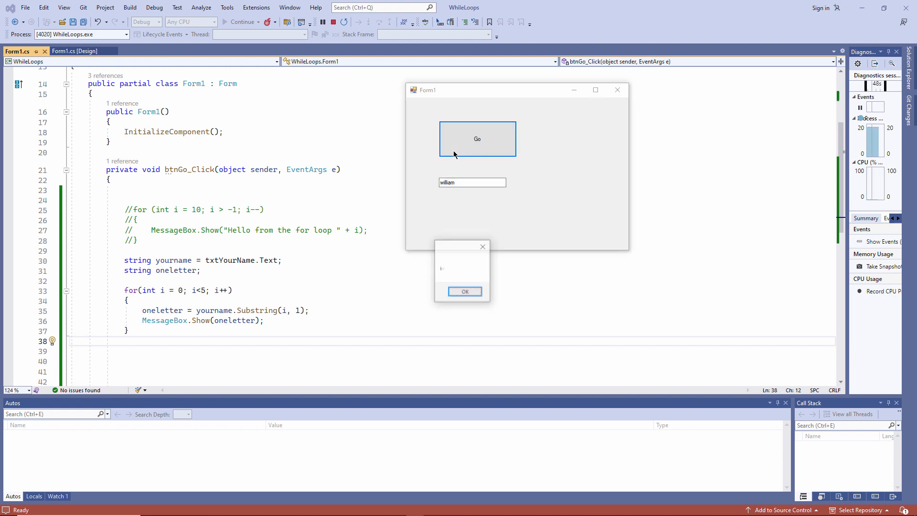
pyautogui.click(464, 292)
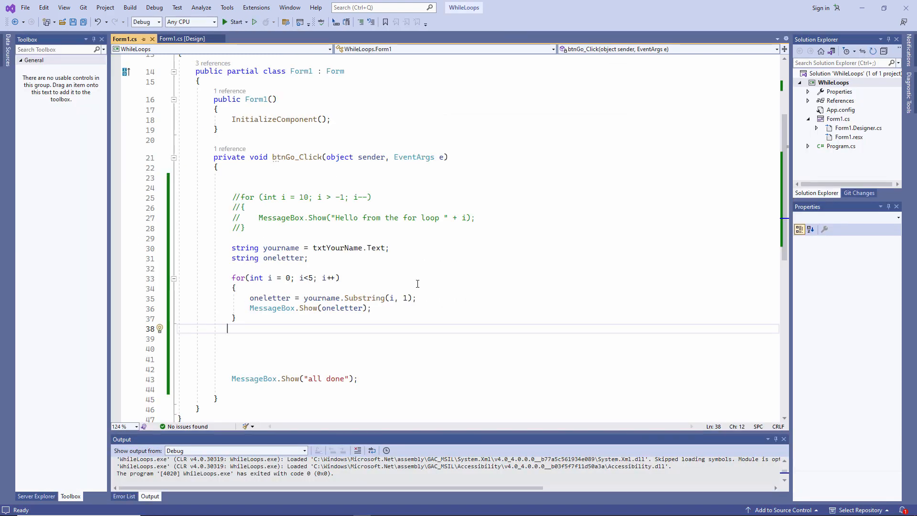
# Step: Add int stringlenght = yourname.Length as the loop limit and run Go on a long sentence, stepping through its letters
pyautogui.write('int stringlenght = yourname.Length;')
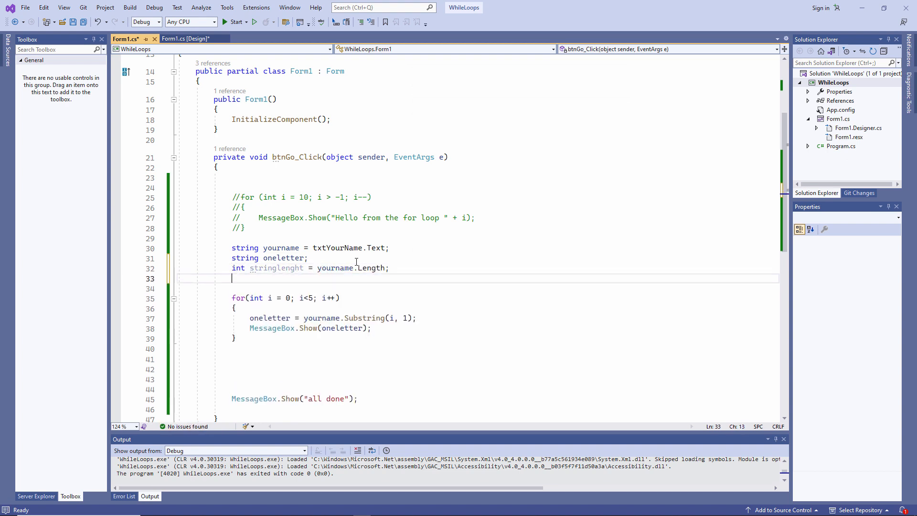
pyautogui.moveTo(271, 327)
pyautogui.write(' stringlenght')
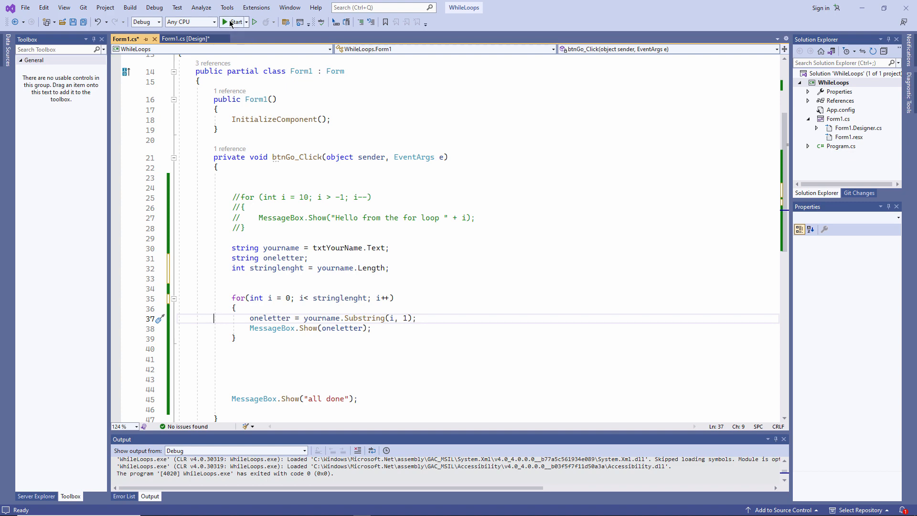
pyautogui.click(235, 22)
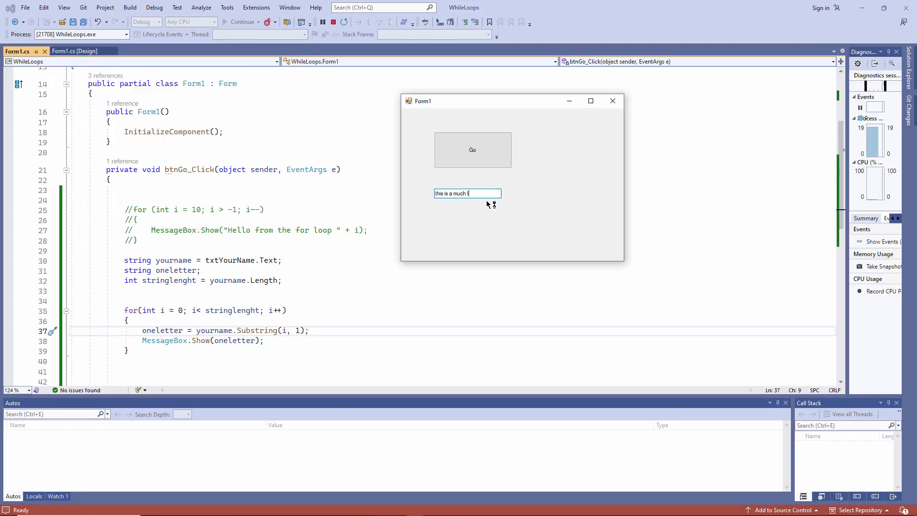
pyautogui.click(472, 150)
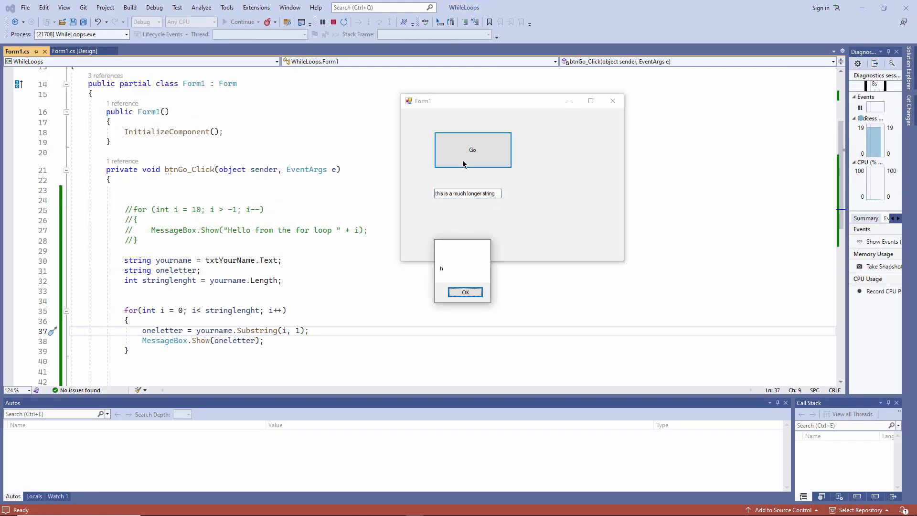
pyautogui.click(464, 293)
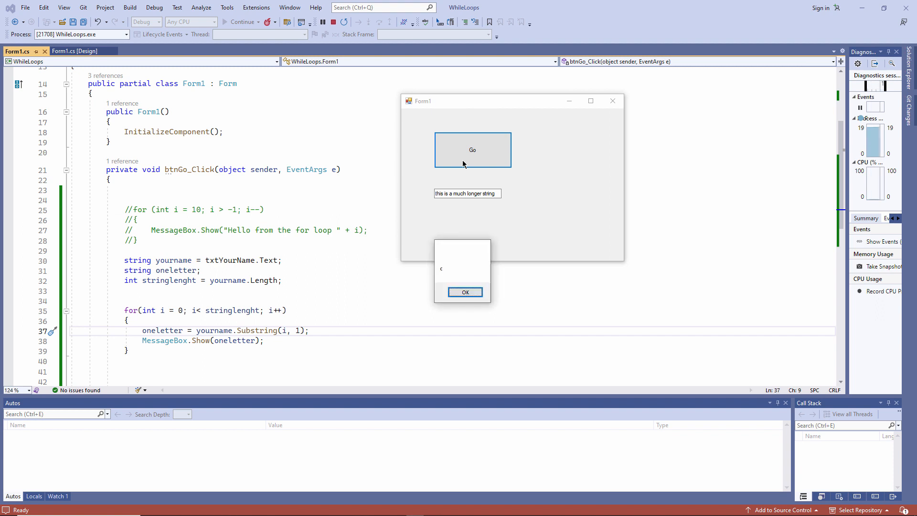
pyautogui.click(466, 292)
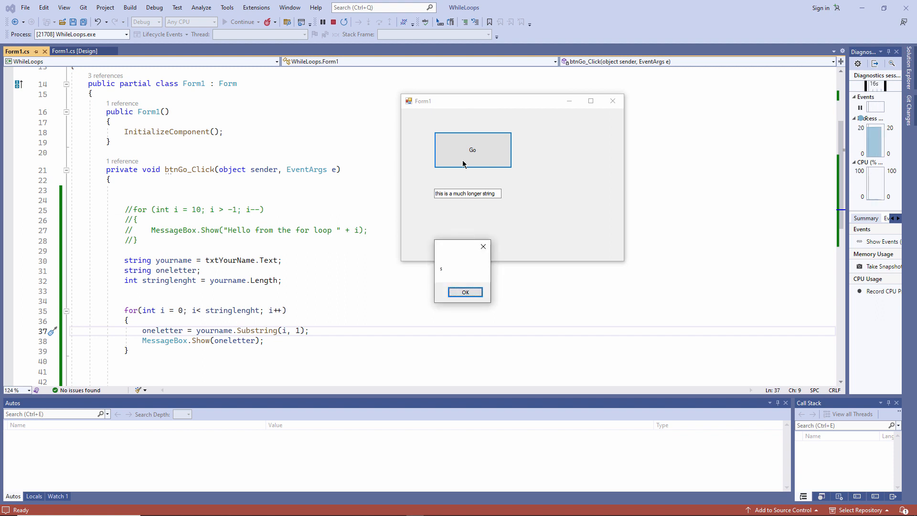
pyautogui.click(465, 293)
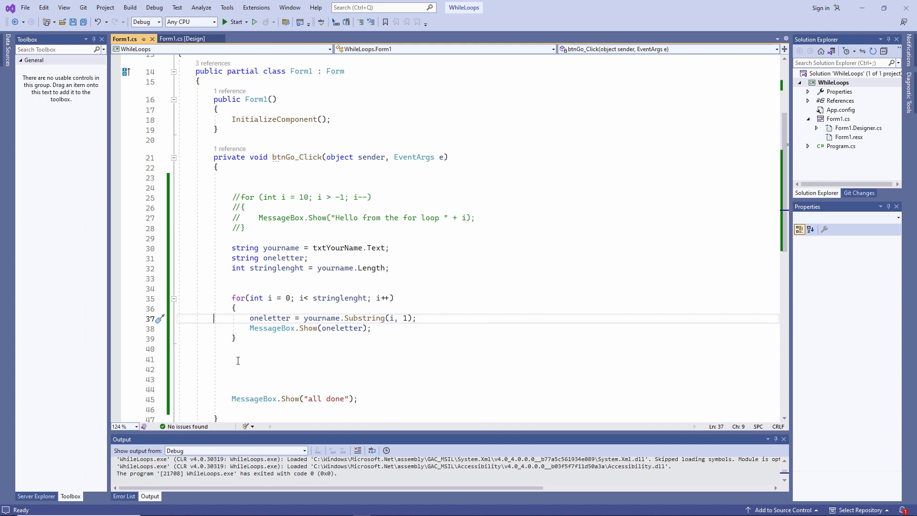
pyautogui.click(280, 360)
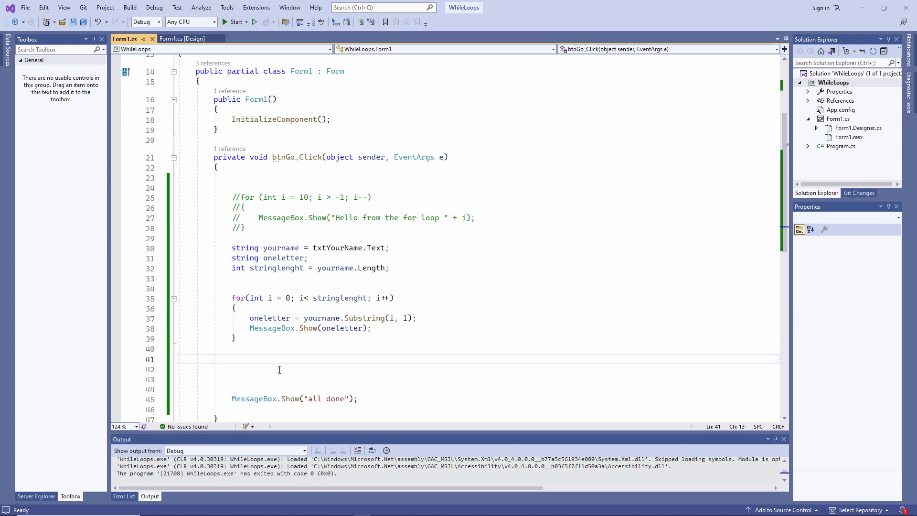
pyautogui.write('MessageBox.Show(')
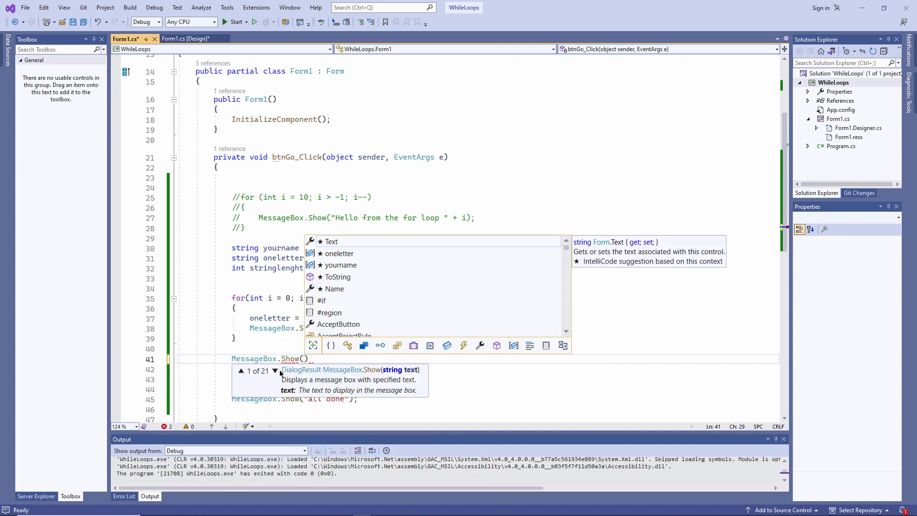
pyautogui.write('"the value of i is " + i)')
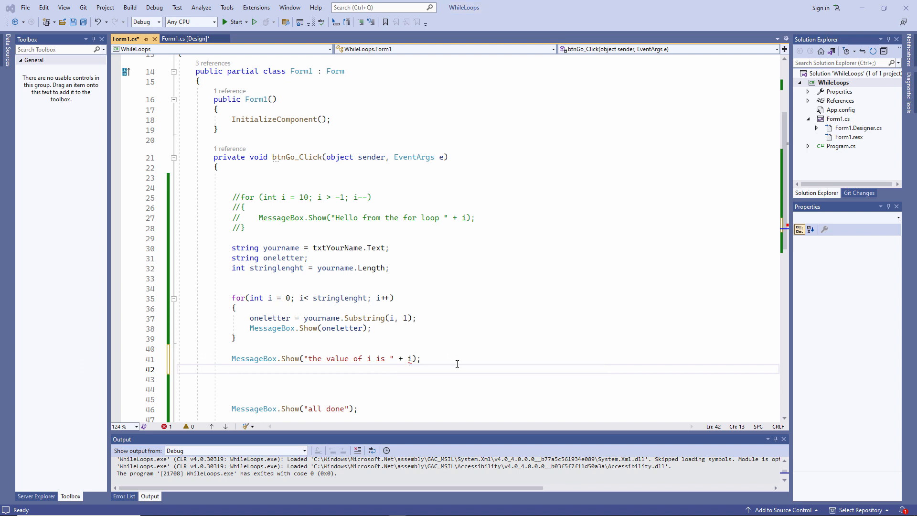
pyautogui.doubleClick(254, 298)
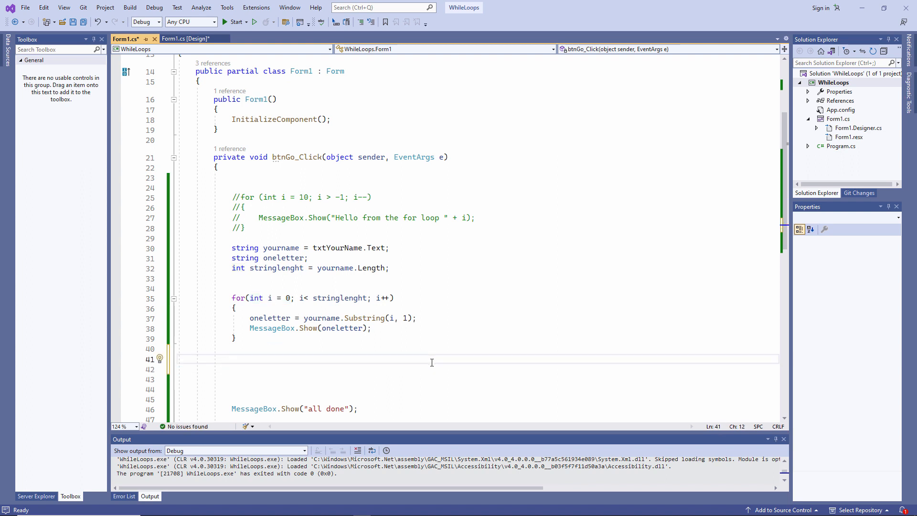
# Step: Declare int i = 0 above the loop with an empty for() initializer, then run Go on "sally" and dismiss the messages
pyautogui.write('int i = 0;')
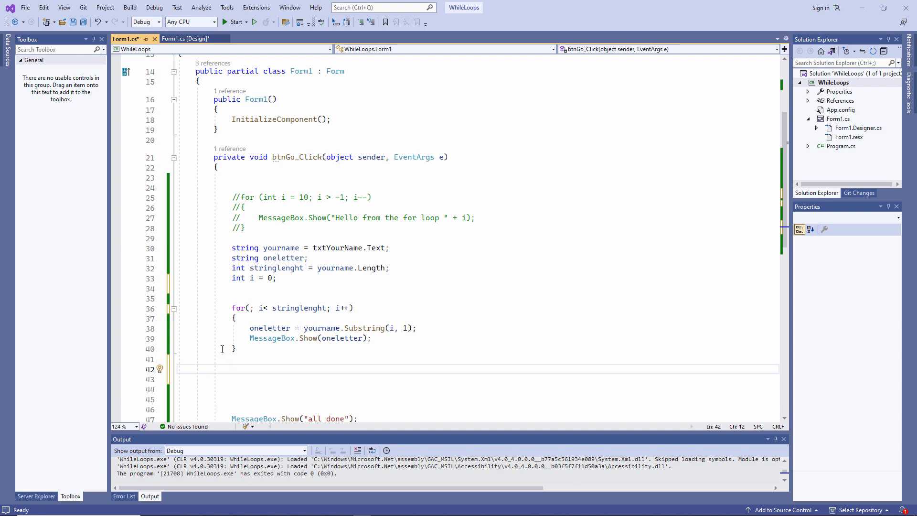
pyautogui.doubleClick(253, 278)
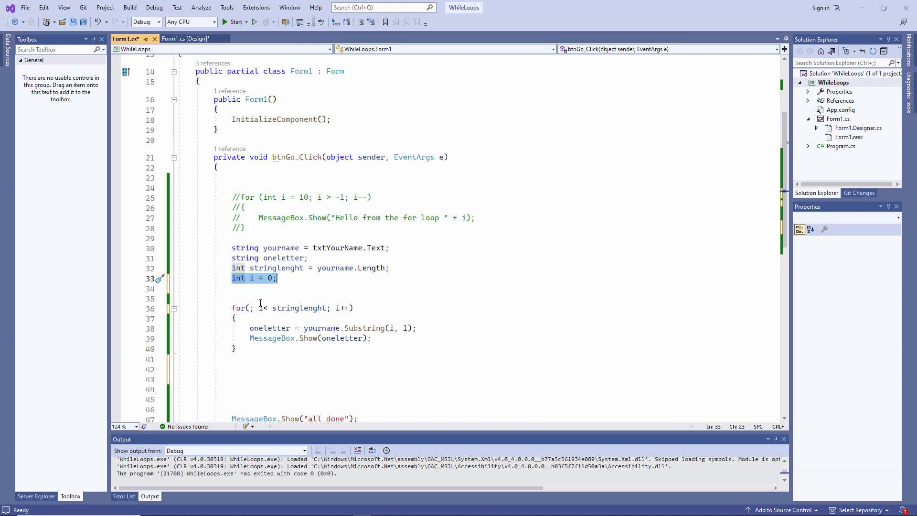
pyautogui.click(250, 307)
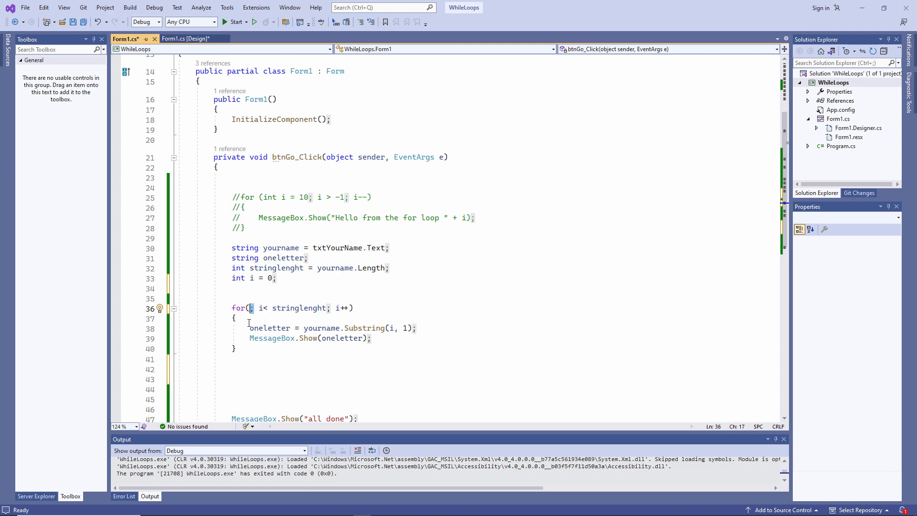
pyautogui.click(236, 22)
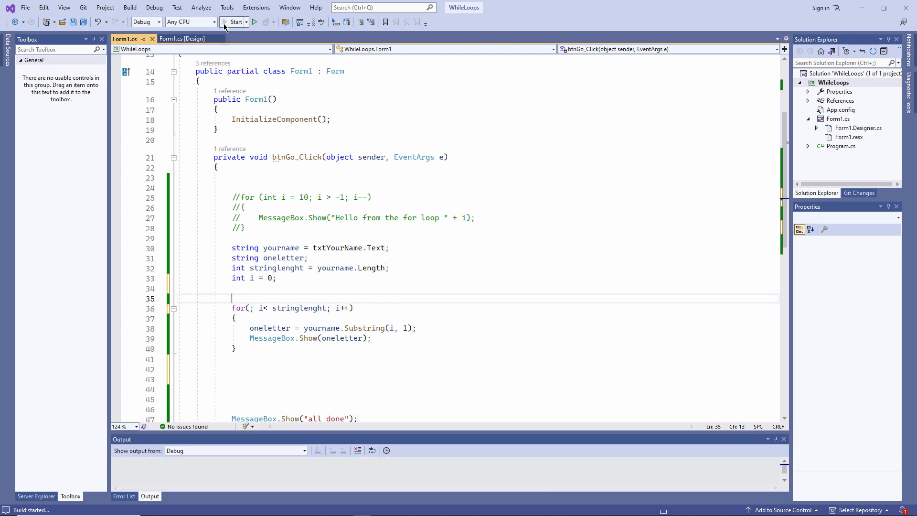
pyautogui.click(235, 22)
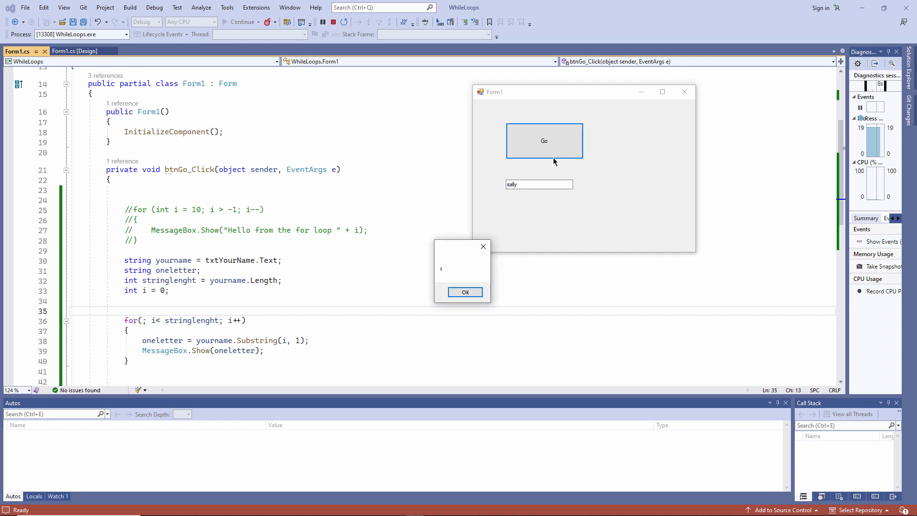
pyautogui.click(465, 293)
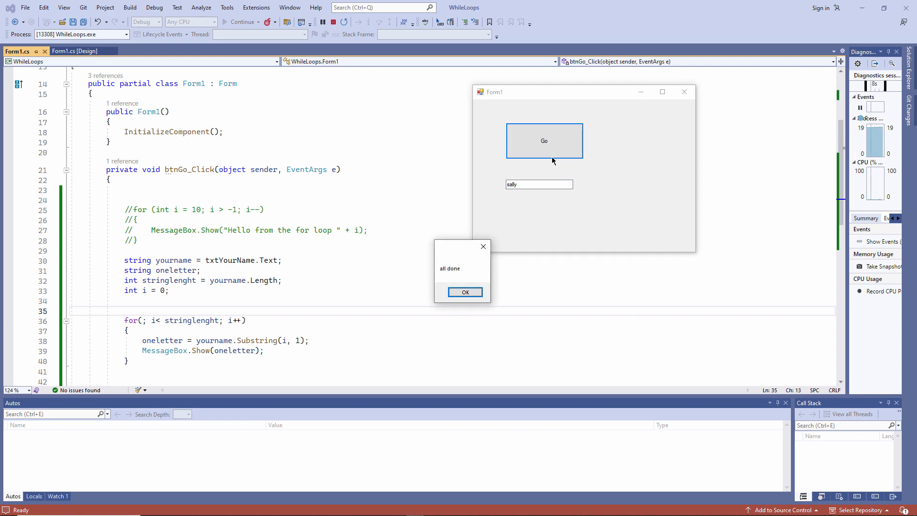
pyautogui.click(465, 292)
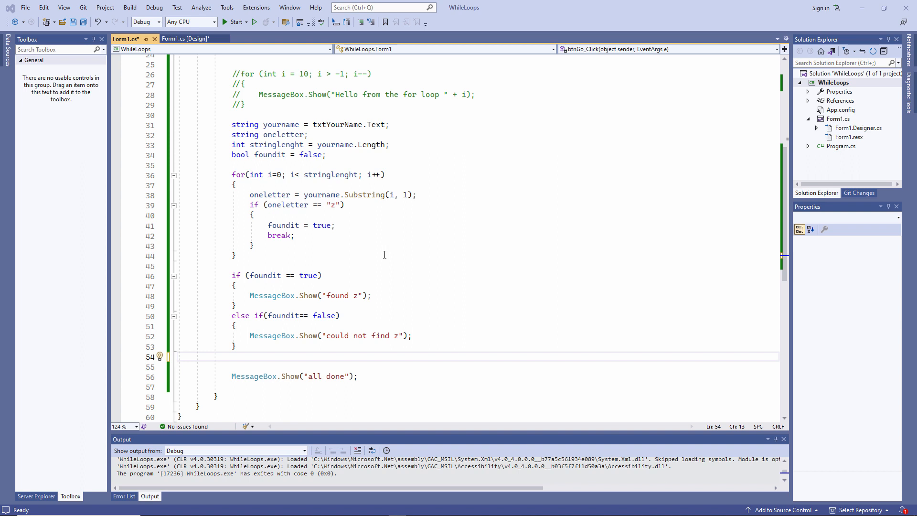
pyautogui.moveTo(220, 176)
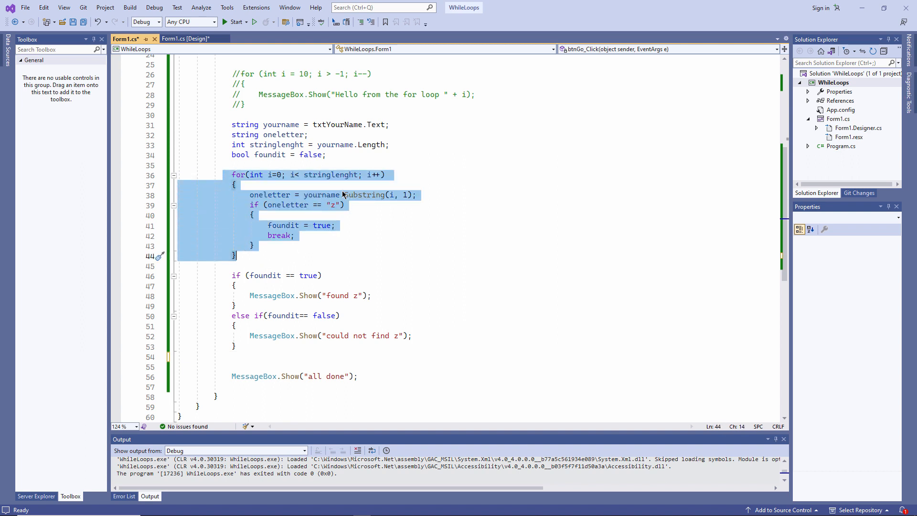
pyautogui.doubleClick(361, 195)
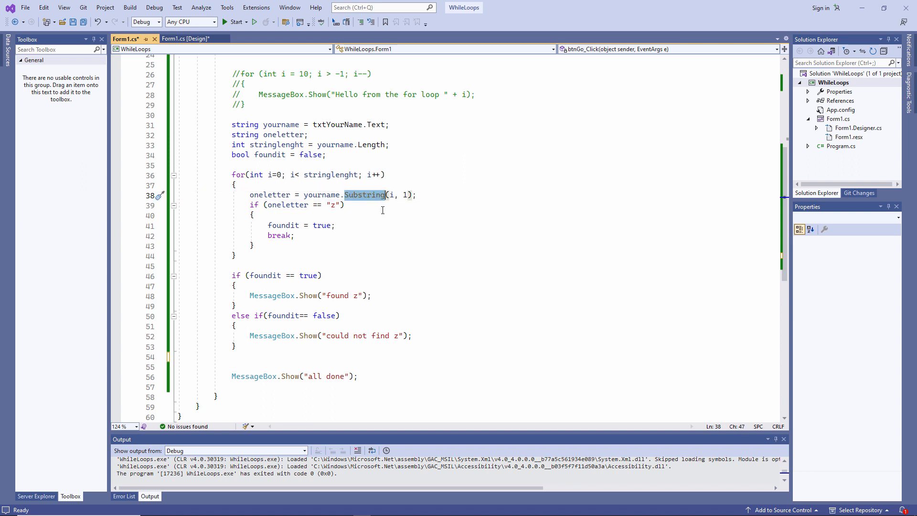
pyautogui.doubleClick(269, 195)
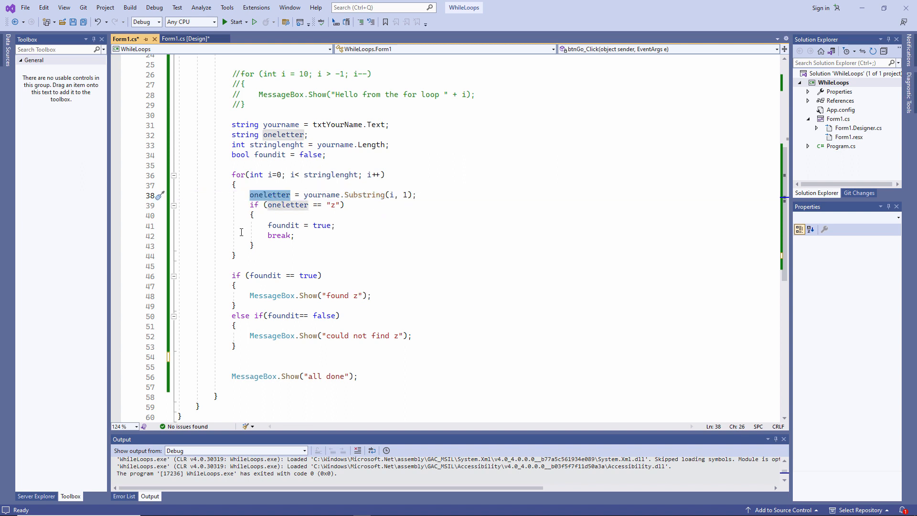
pyautogui.click(283, 226)
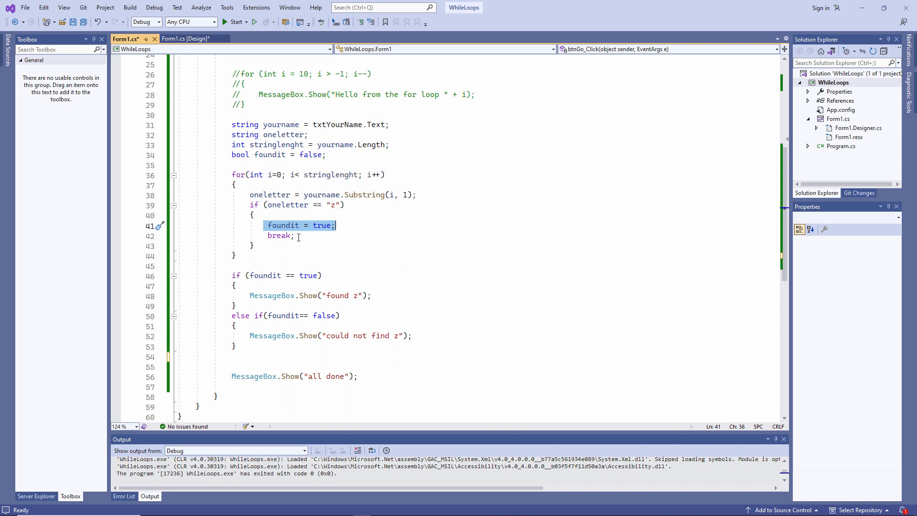
pyautogui.click(294, 236)
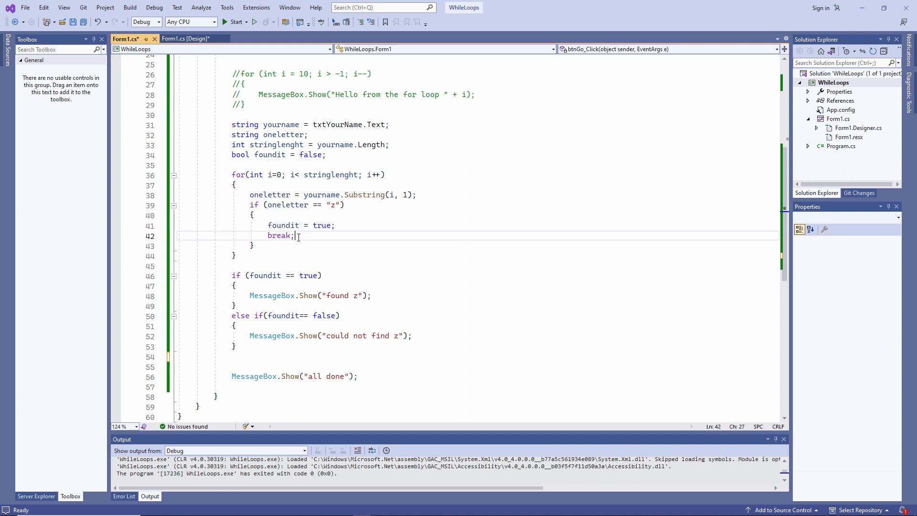
pyautogui.doubleClick(280, 235)
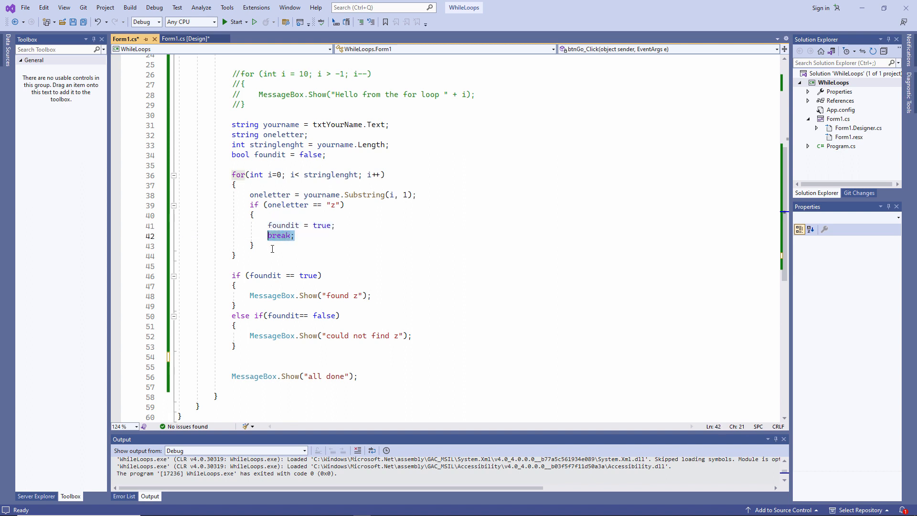
pyautogui.click(248, 265)
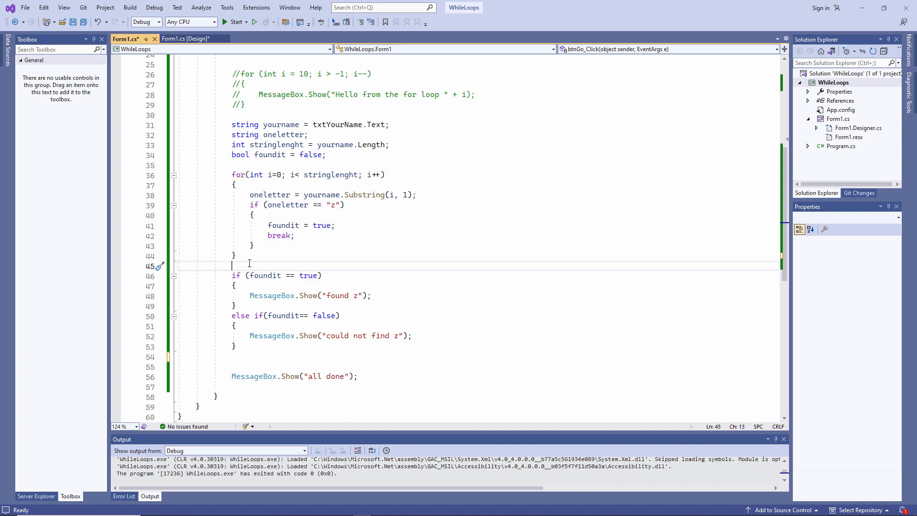
pyautogui.doubleClick(264, 275)
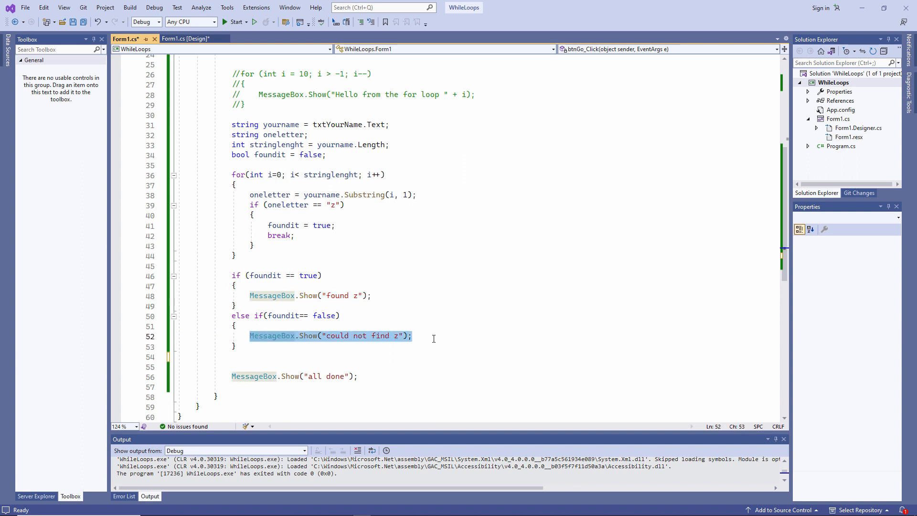
pyautogui.click(413, 335)
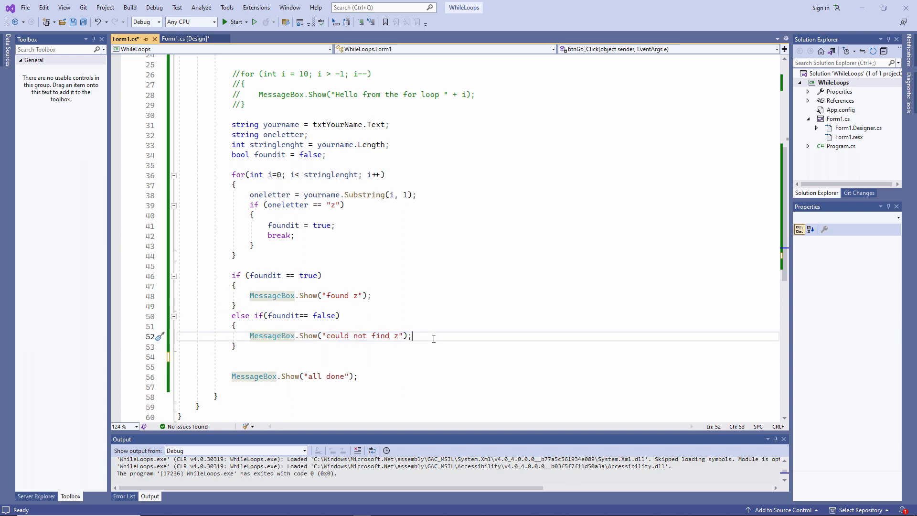
pyautogui.click(235, 22)
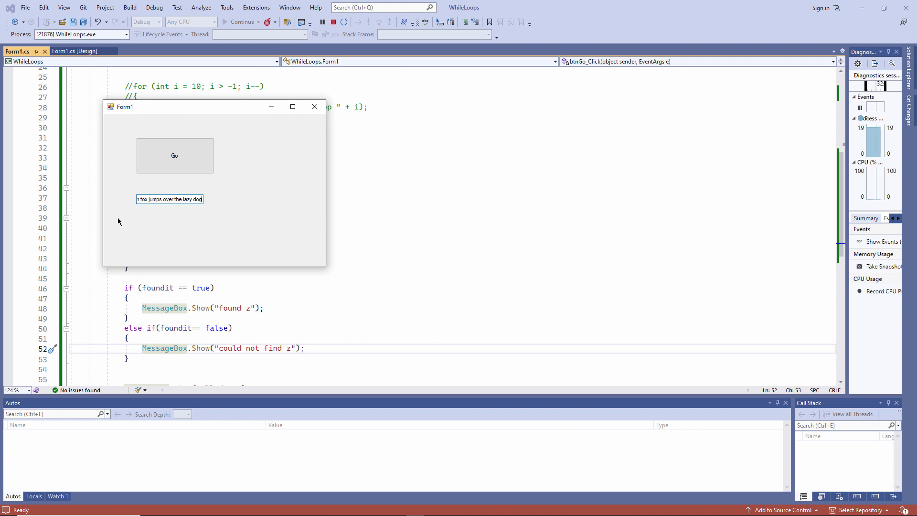
# Step: Click Go to get "found z" for the lazy-dog sentence, then "could not find z" once the z is removed
pyautogui.click(174, 154)
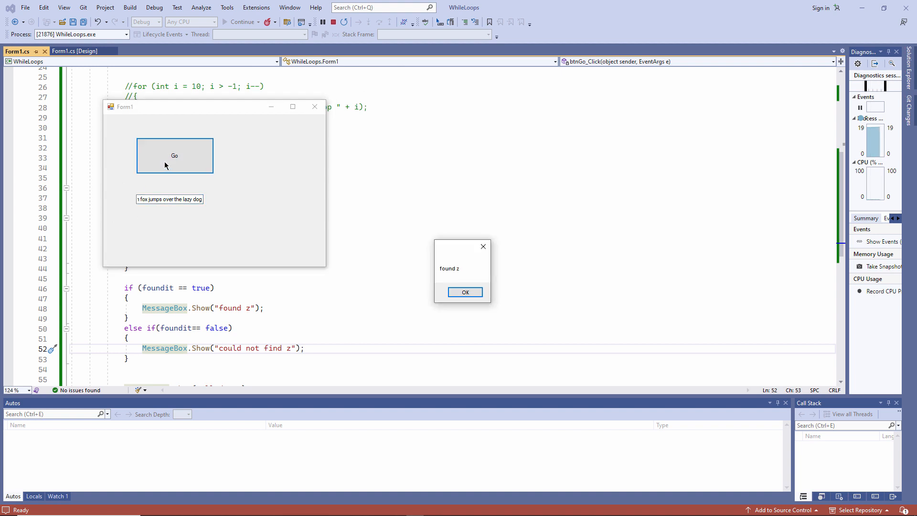
pyautogui.click(465, 292)
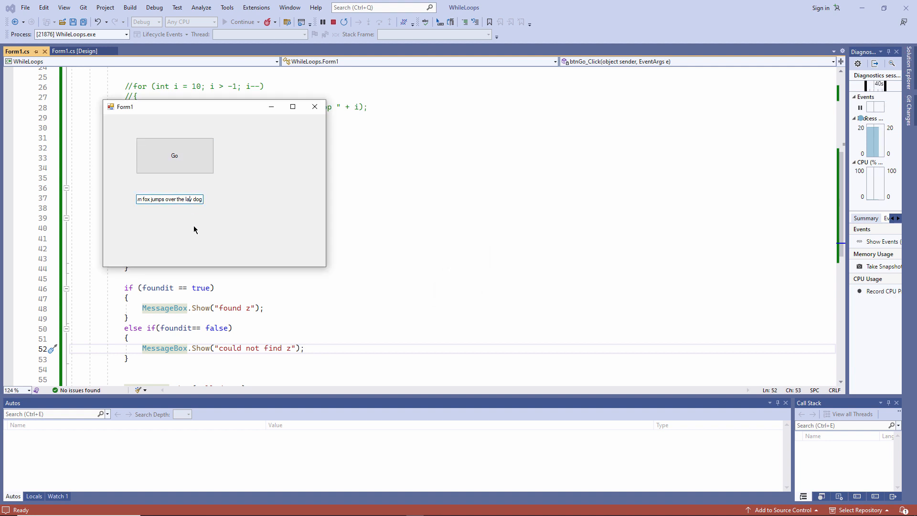
pyautogui.click(174, 156)
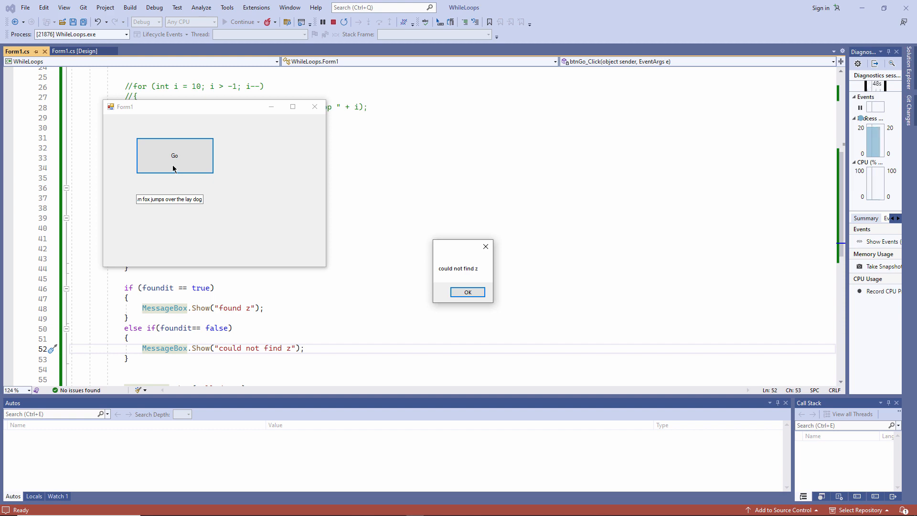
pyautogui.click(467, 292)
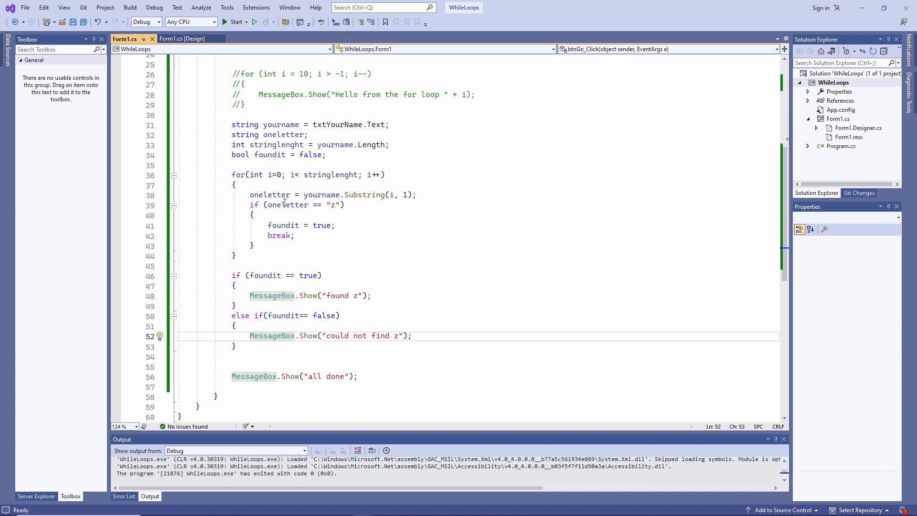
# Step: Back in the editor, highlight the for statement's int i=0 initializer
pyautogui.doubleClick(256, 174)
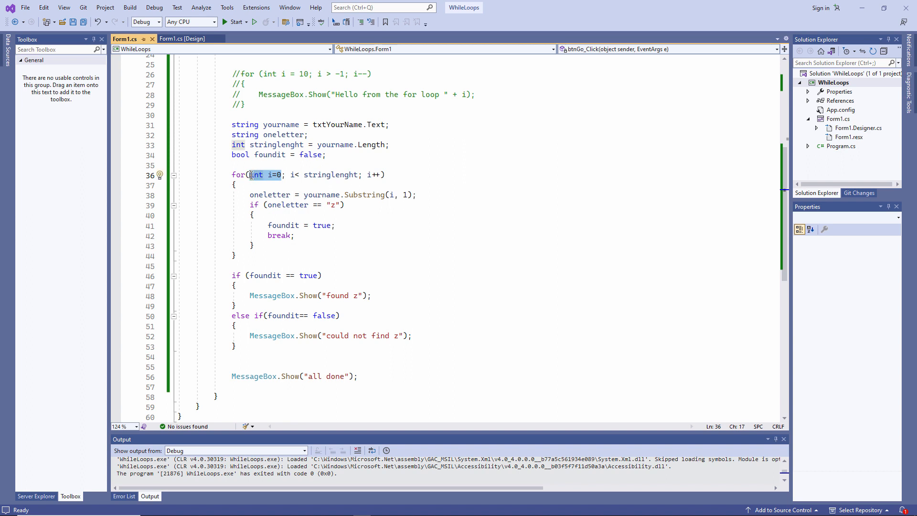